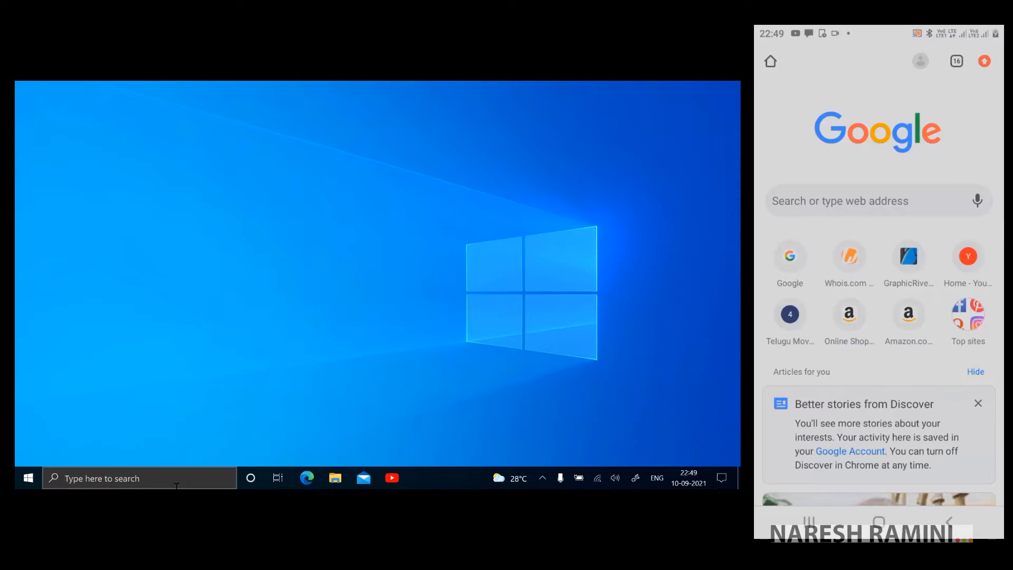
Search Microsoft Store for 'yourphone' and open the Your Phone app page.
type("sto")
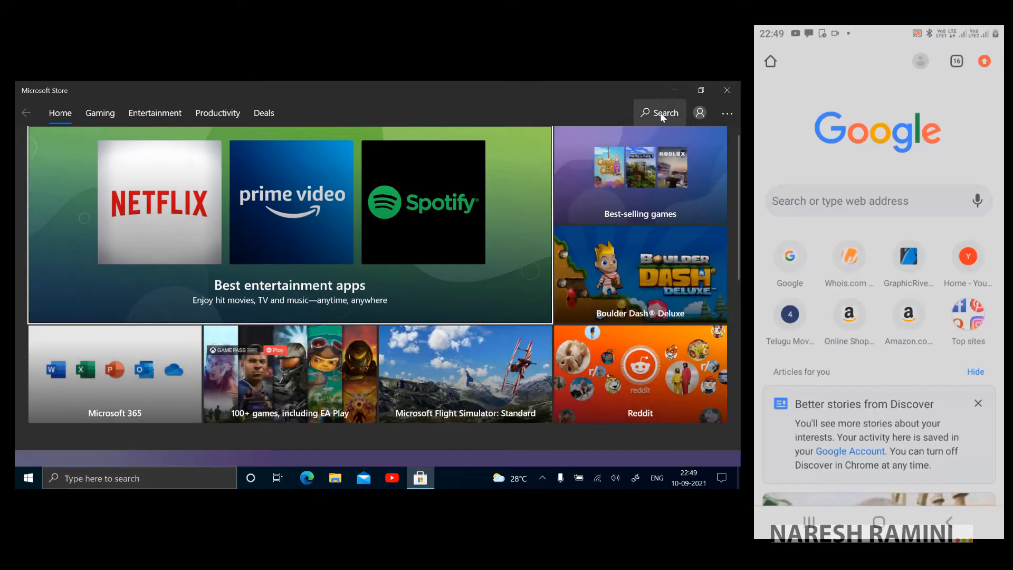
type("yo")
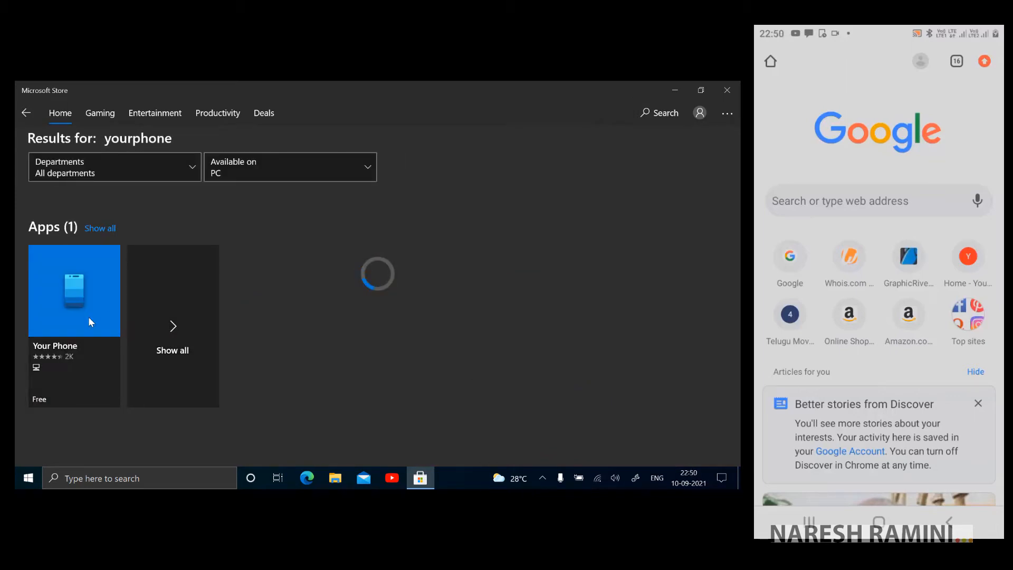
left_click(74, 290)
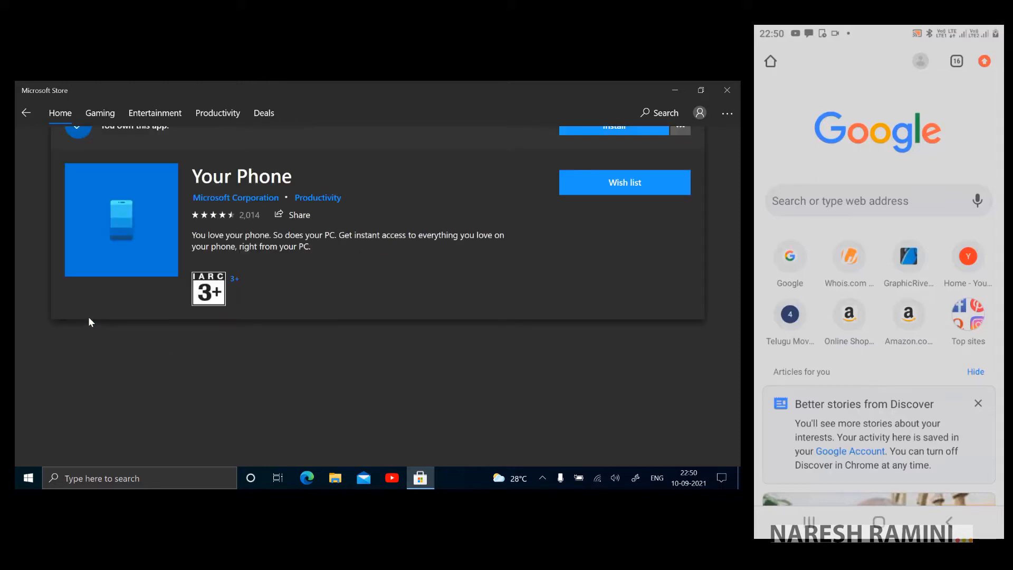
Scroll through the Your Phone store page until the app shows as installed.
scroll("down", 3)
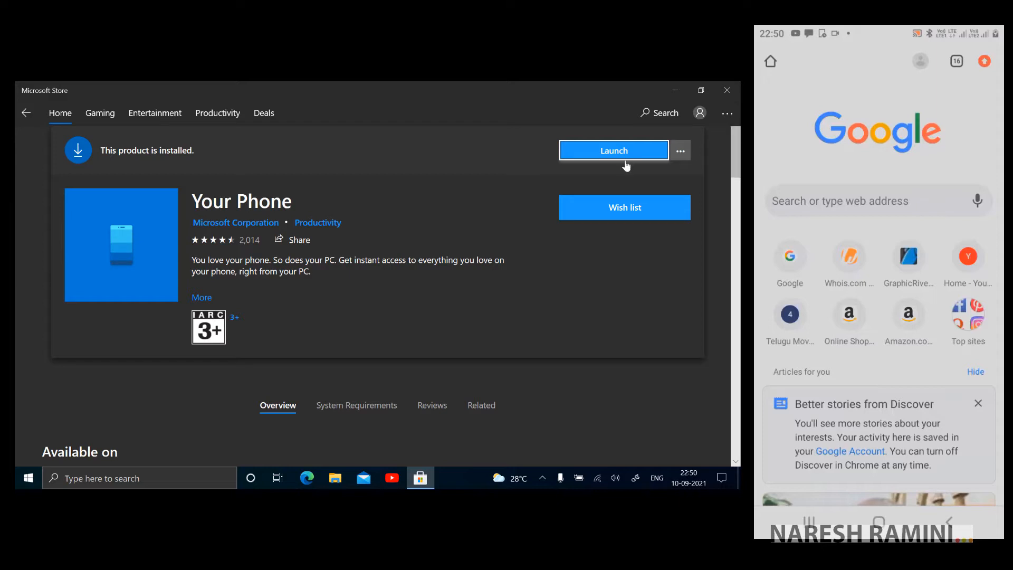
mouse_move(737, 176)
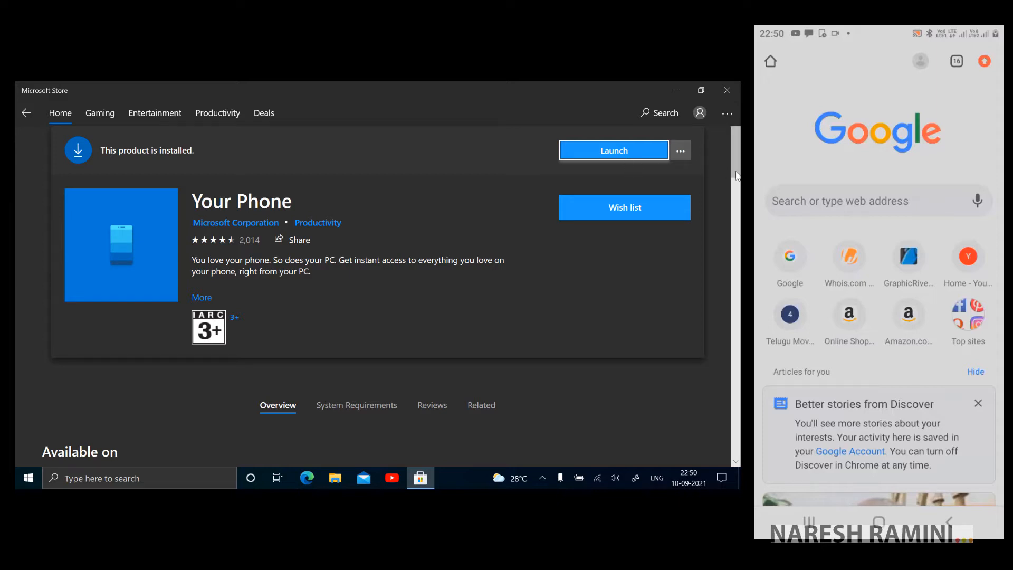
scroll("down", 3)
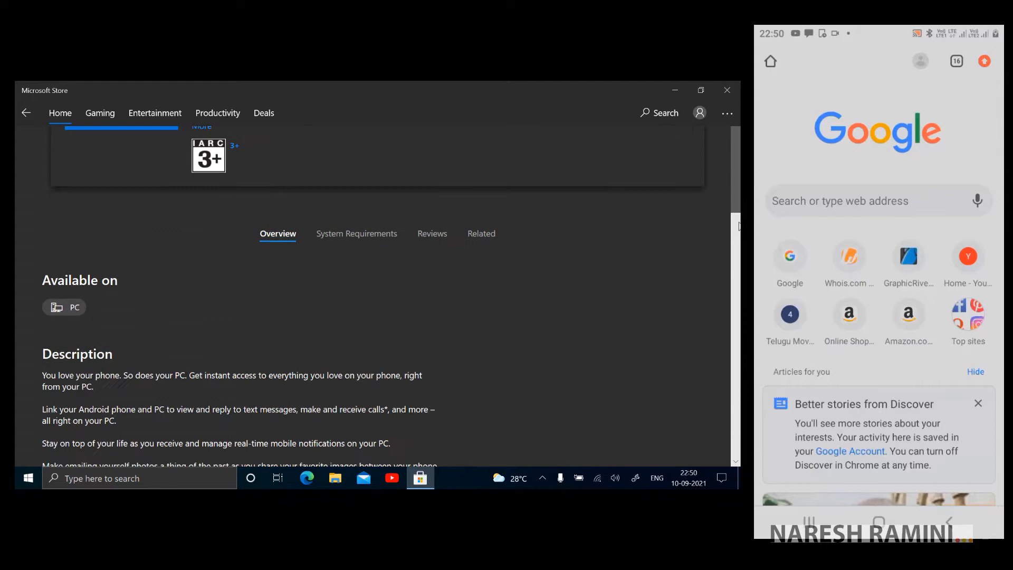
scroll("down", 3)
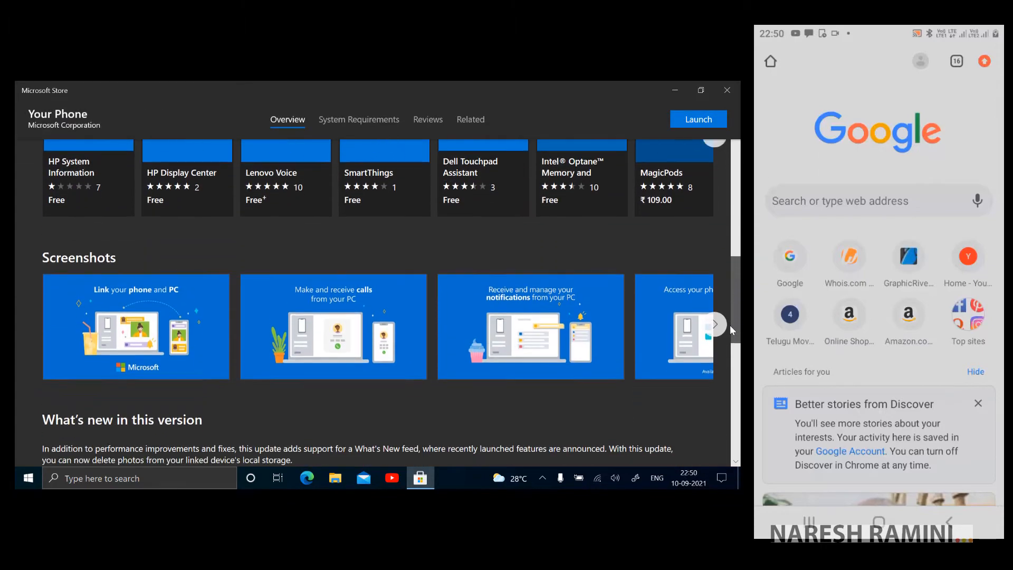
scroll("down", 3)
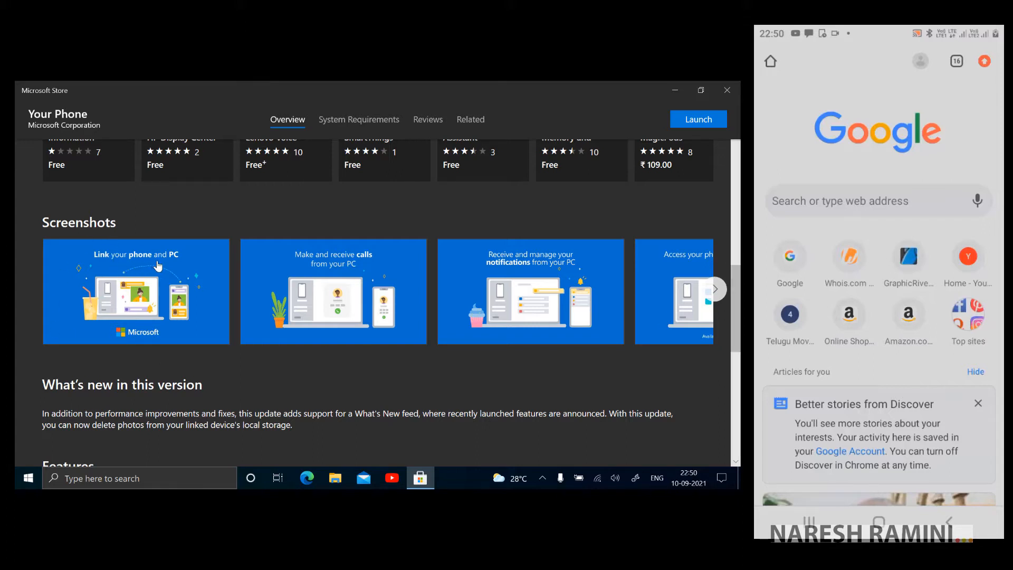
mouse_move(344, 268)
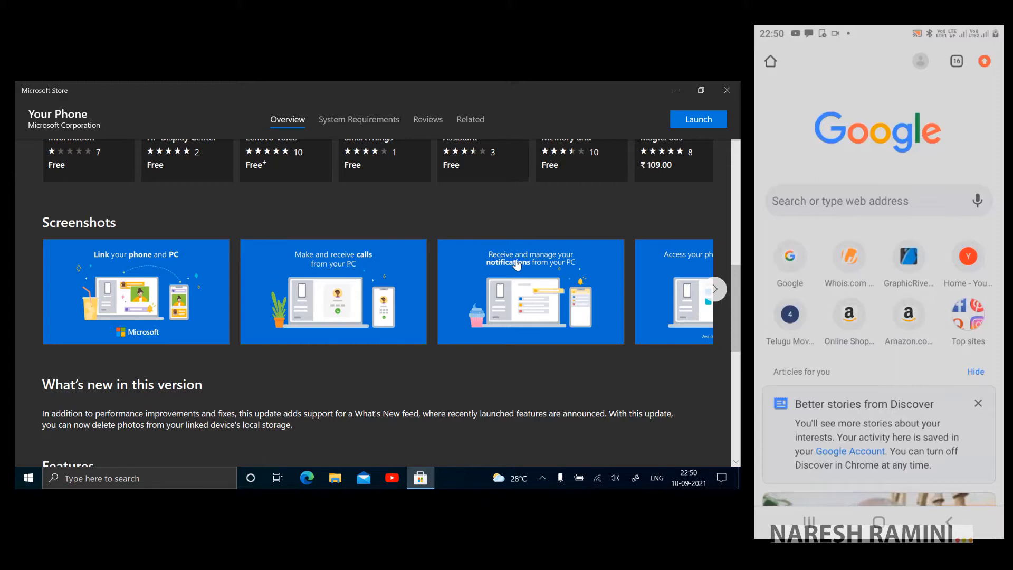
left_click(716, 289)
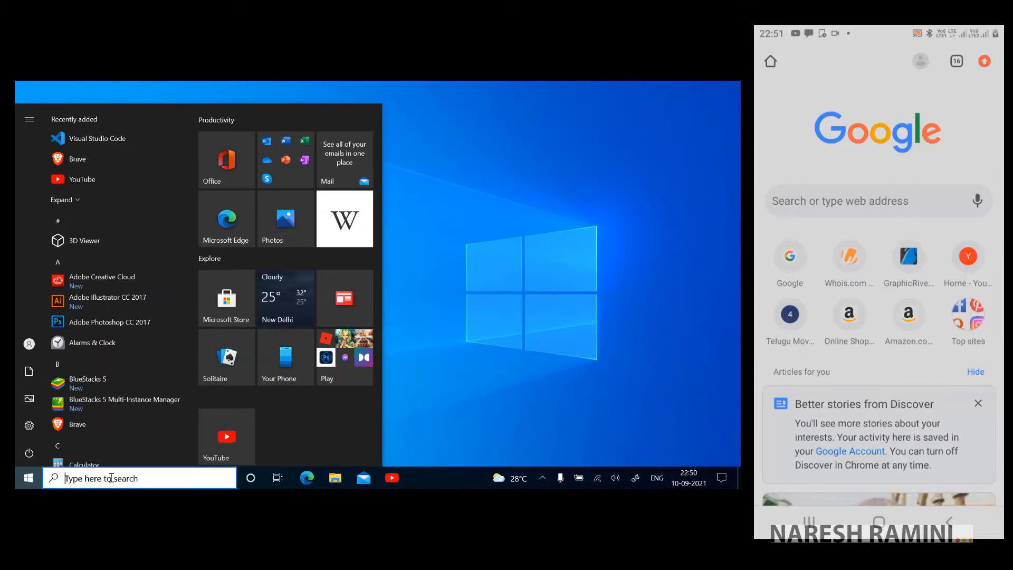
Open Settings from taskbar search, go to Phone, and choose Add a phone.
type("settings")
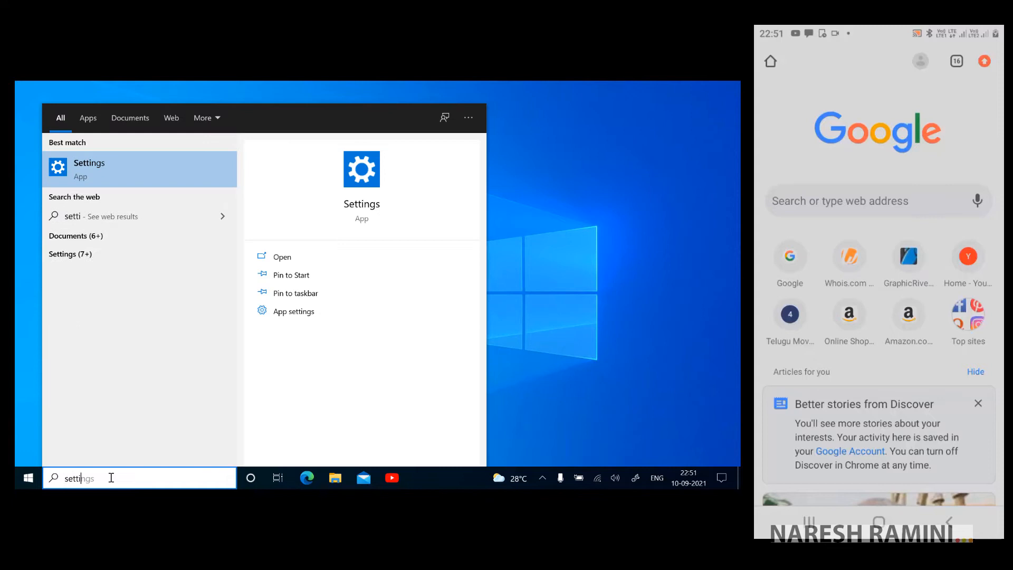
left_click(89, 169)
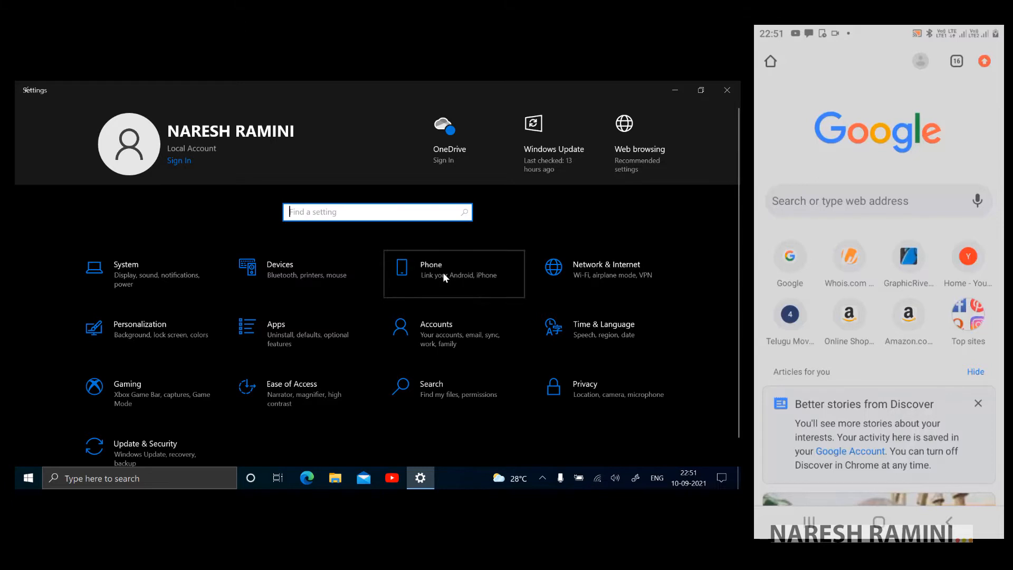
left_click(453, 274)
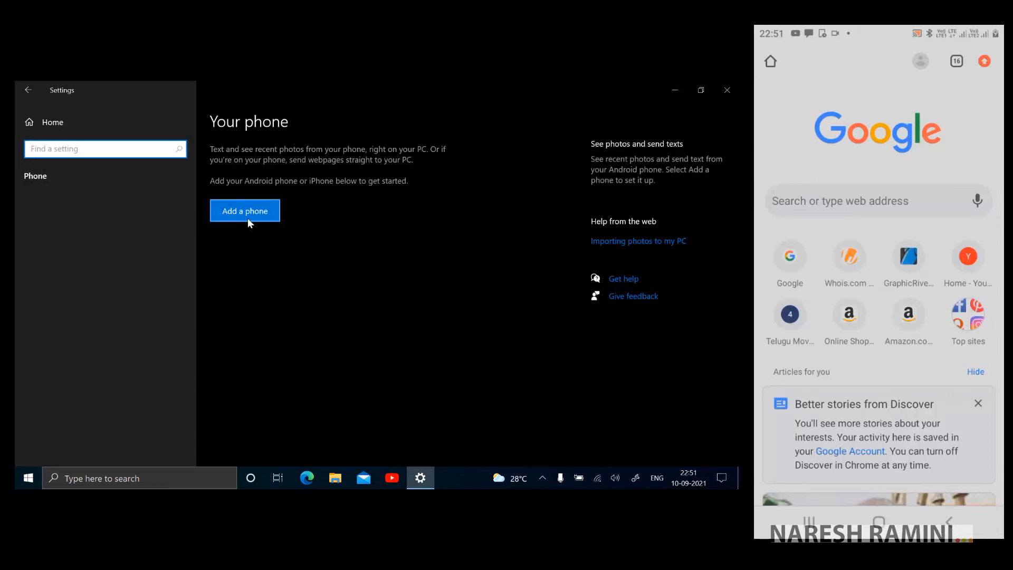
left_click(244, 211)
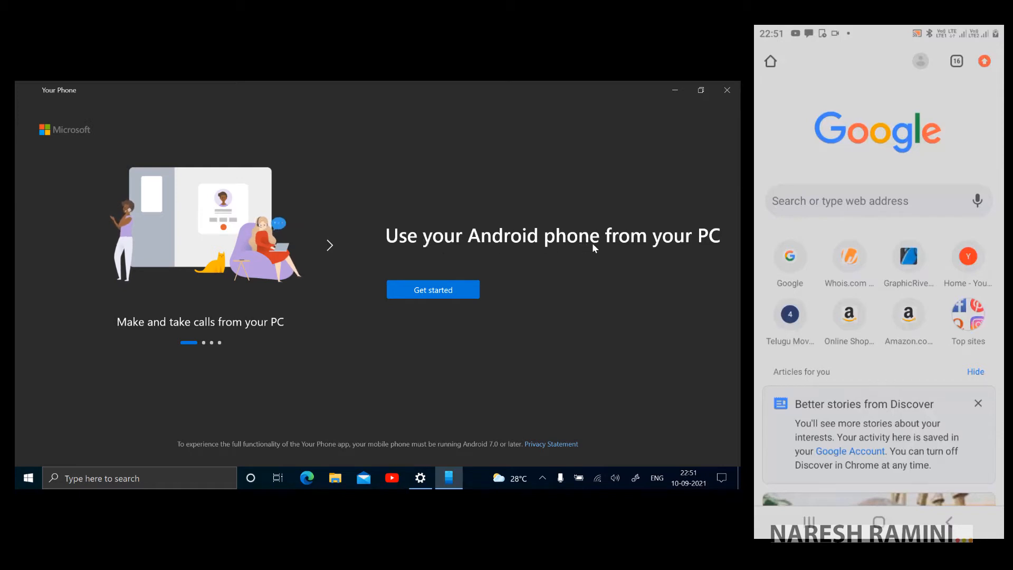
Start Your Phone setup and sign in with the existing Microsoft account.
left_click(329, 246)
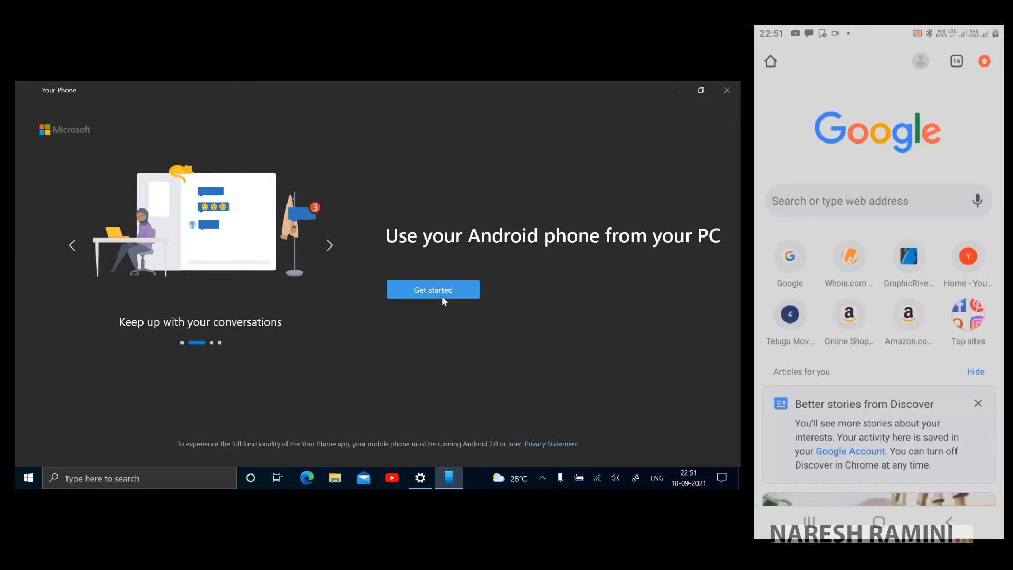
left_click(432, 290)
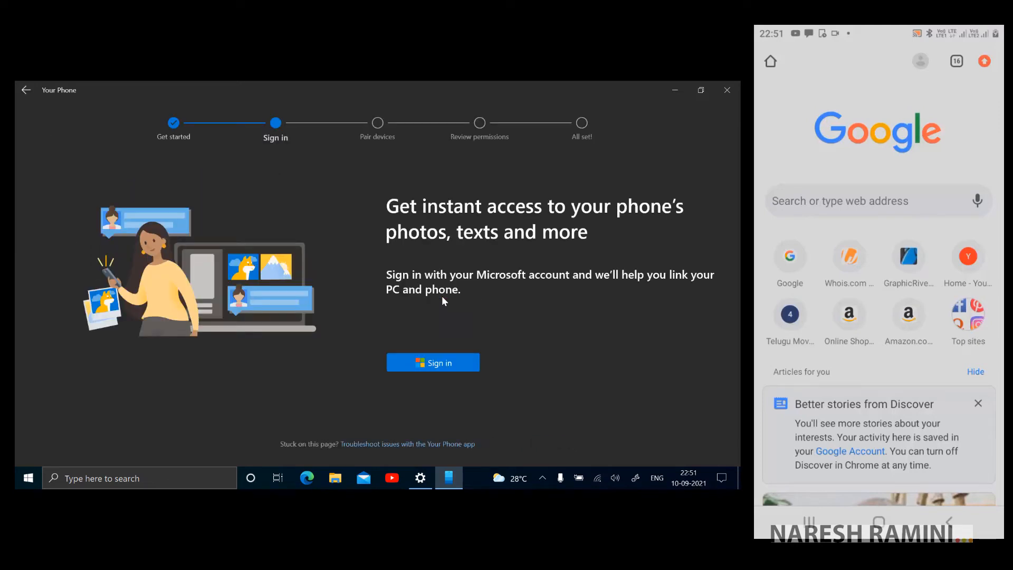
mouse_move(435, 347)
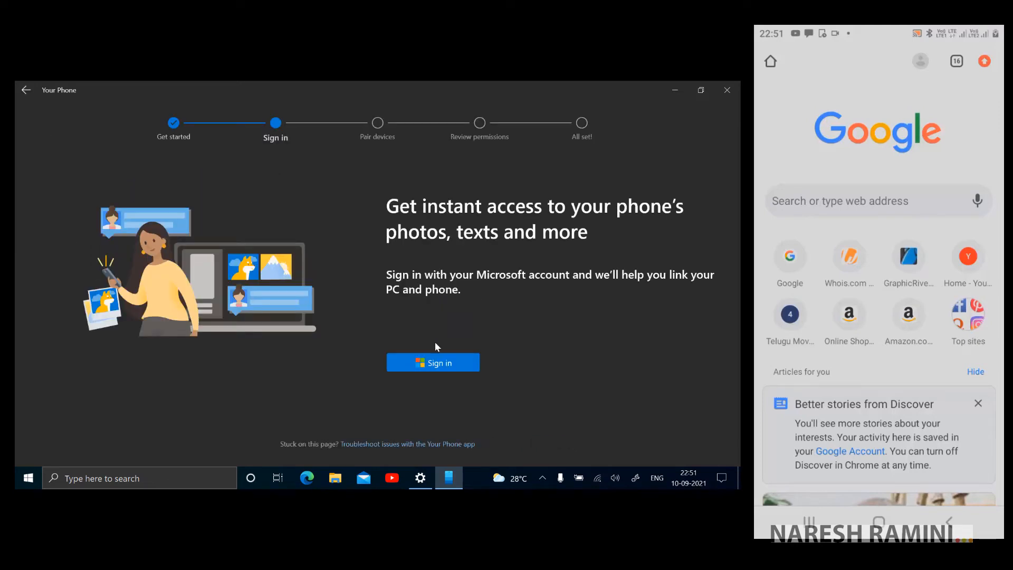
left_click(433, 363)
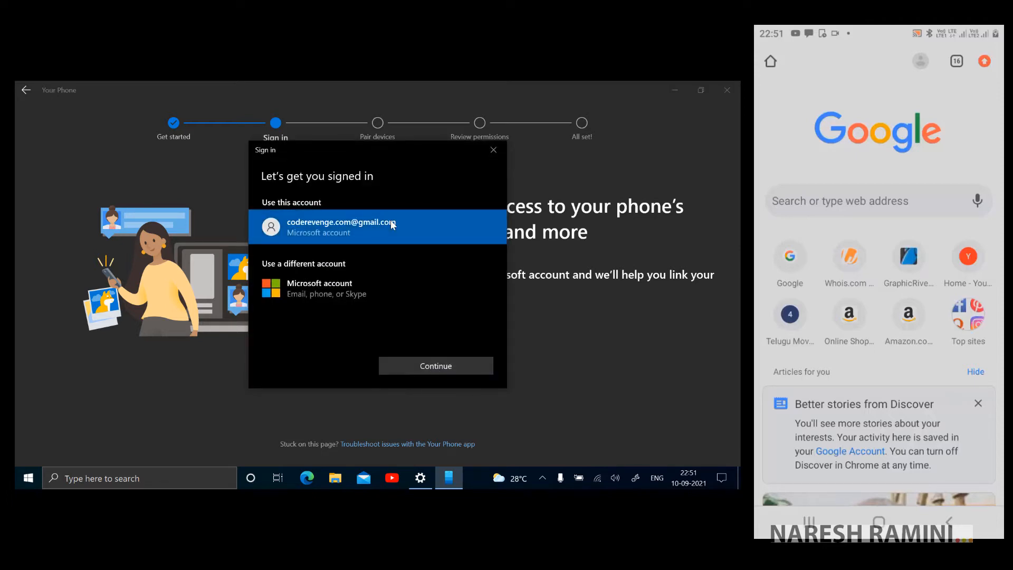
left_click(435, 366)
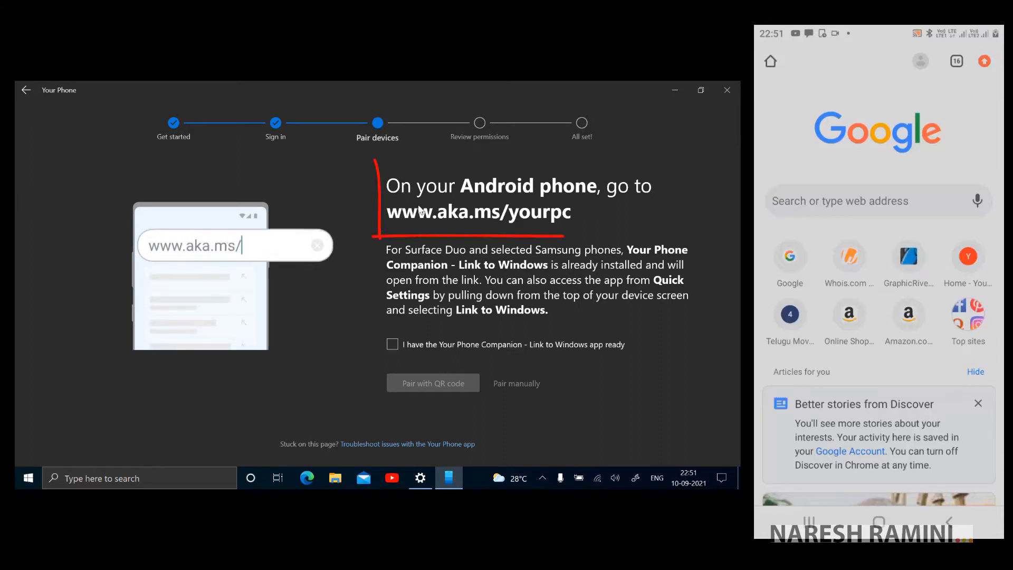
Install Your Phone Companion - Link to Windows on the Android phone from Google Play.
type("yourpc")
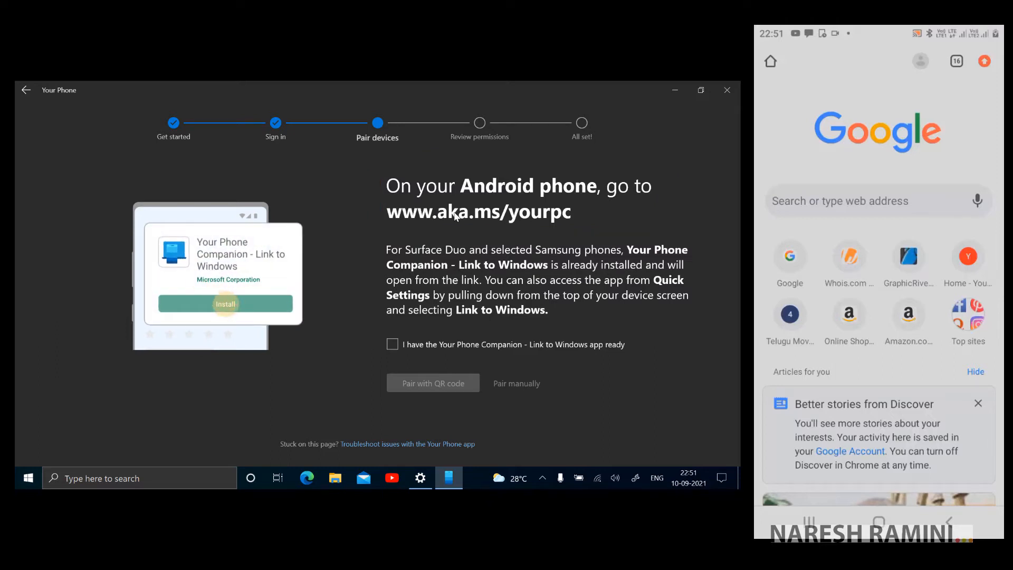
left_click(878, 200)
type("www.aka.ms/")
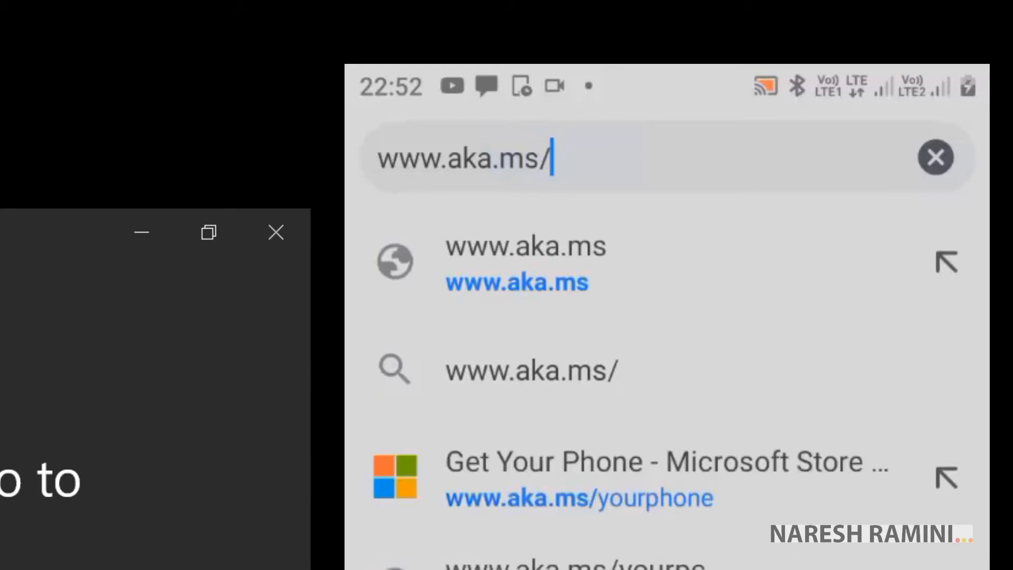
type("yo")
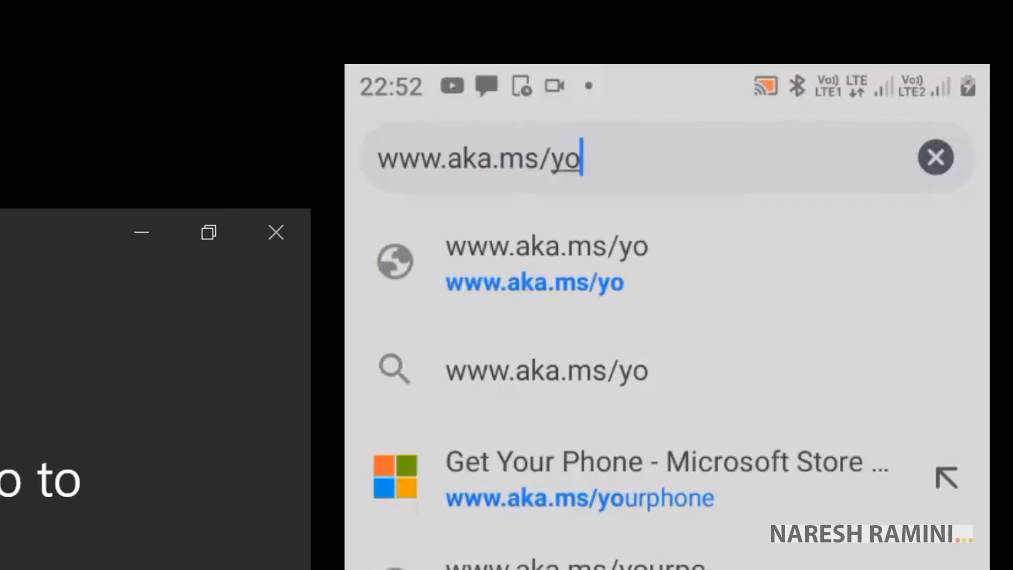
type("urp")
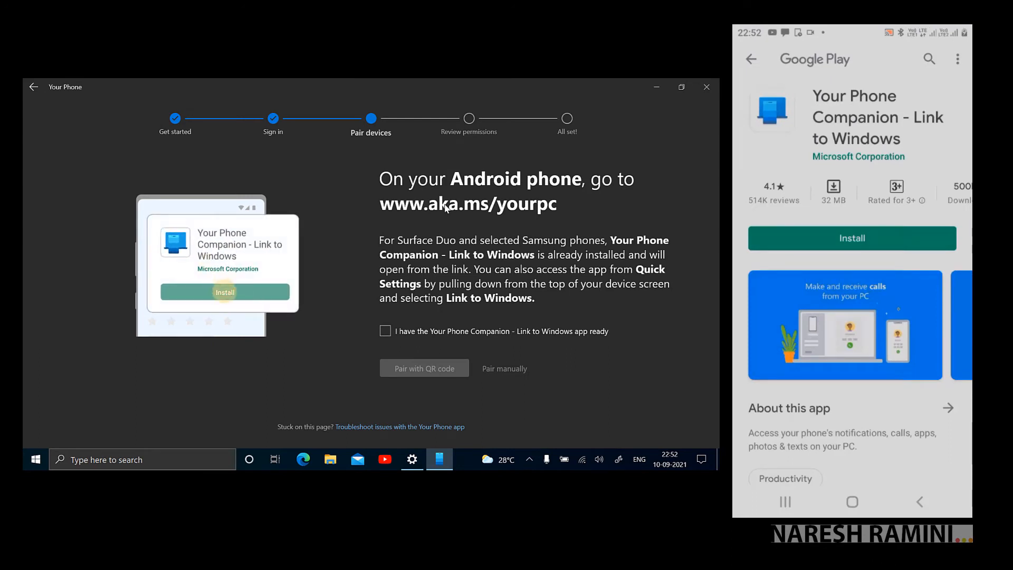
left_click(224, 292)
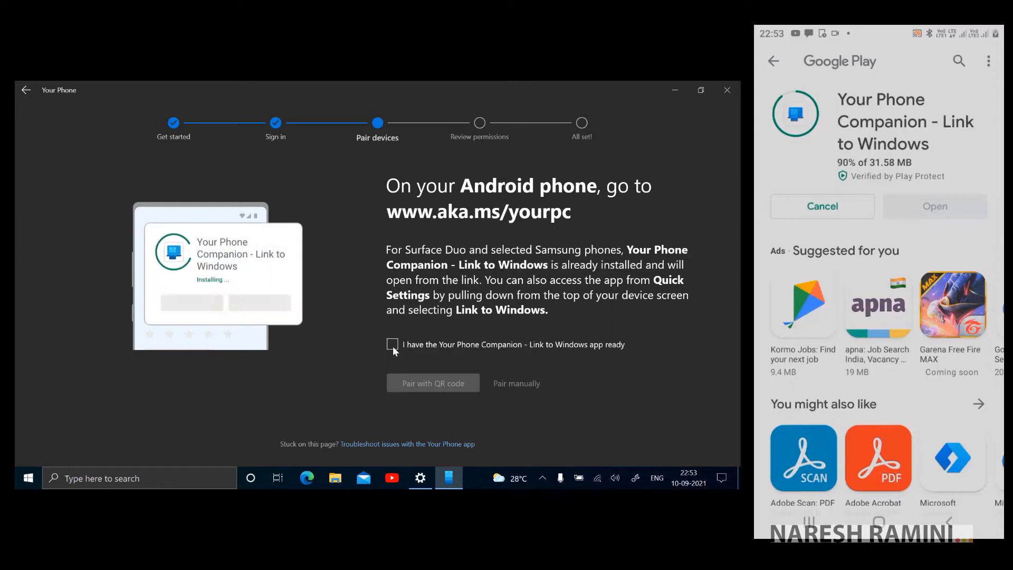
left_click(392, 345)
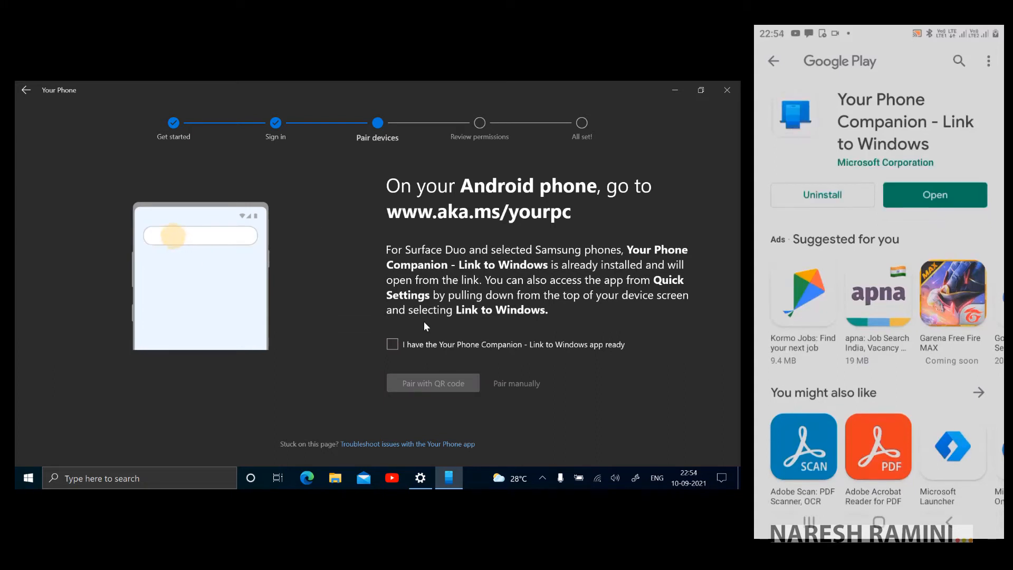
type("www.aka.ms/")
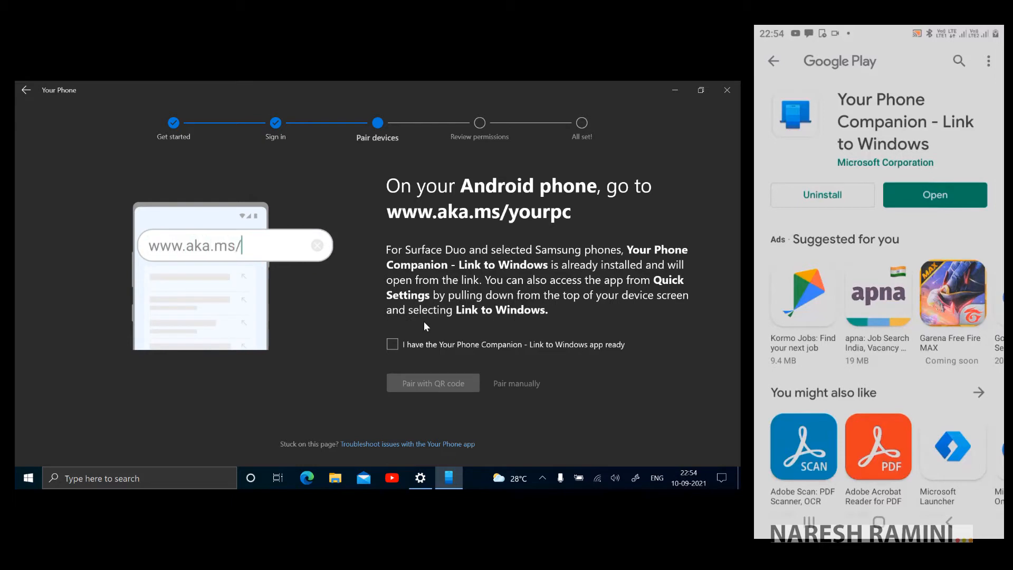
type("yourpc")
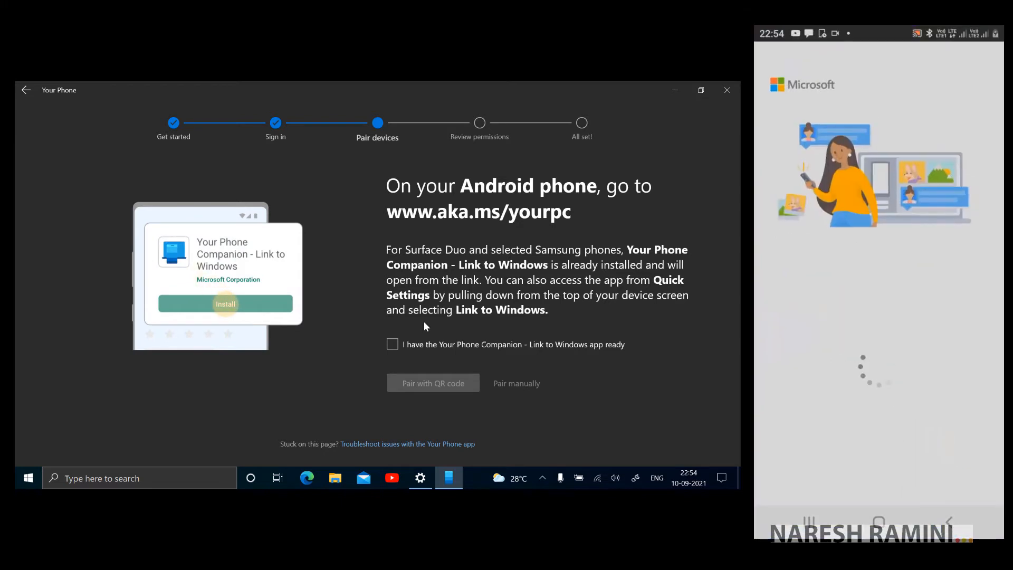
left_click(225, 304)
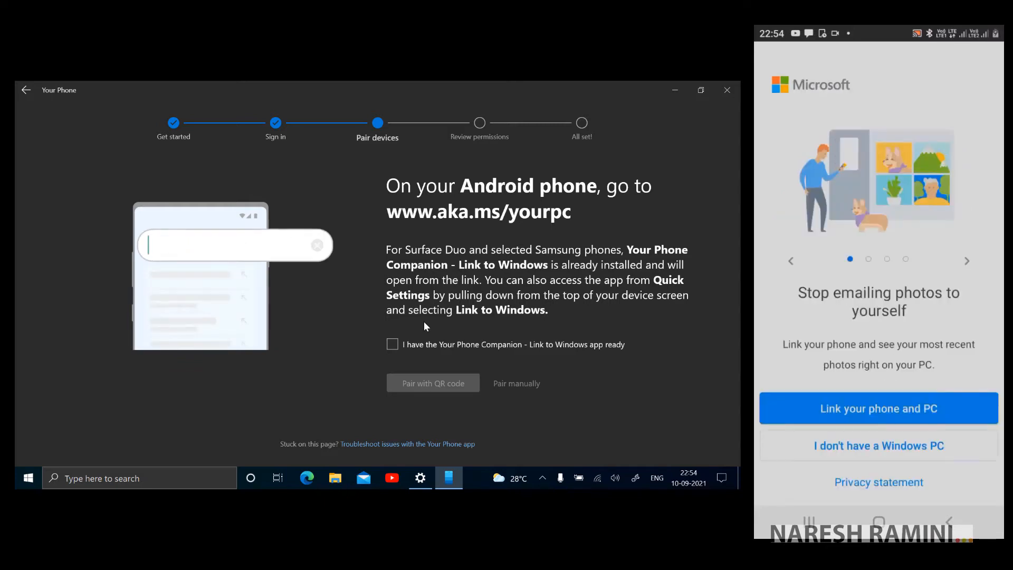
type("www.aka.ms/yourpc")
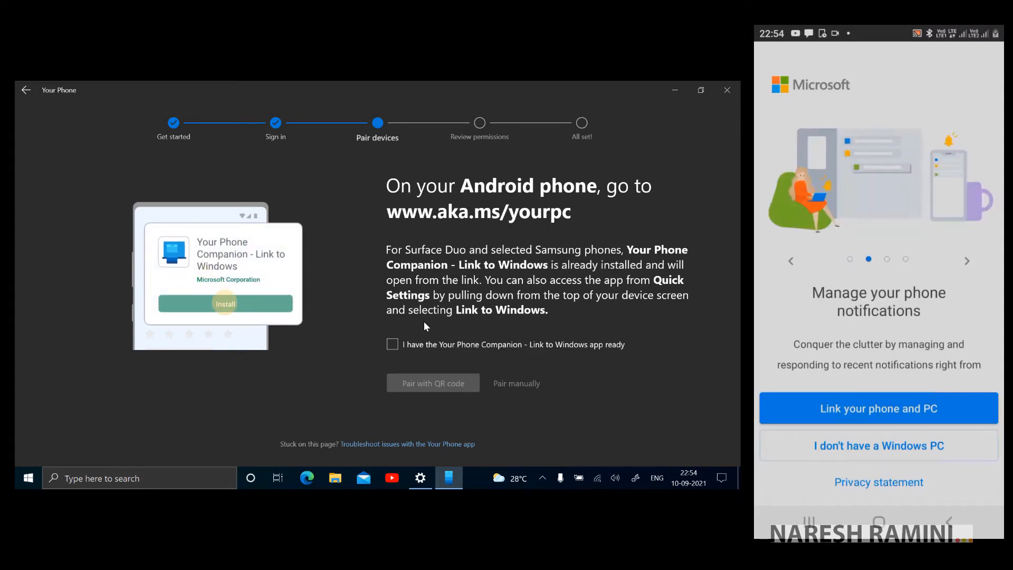
left_click(878, 408)
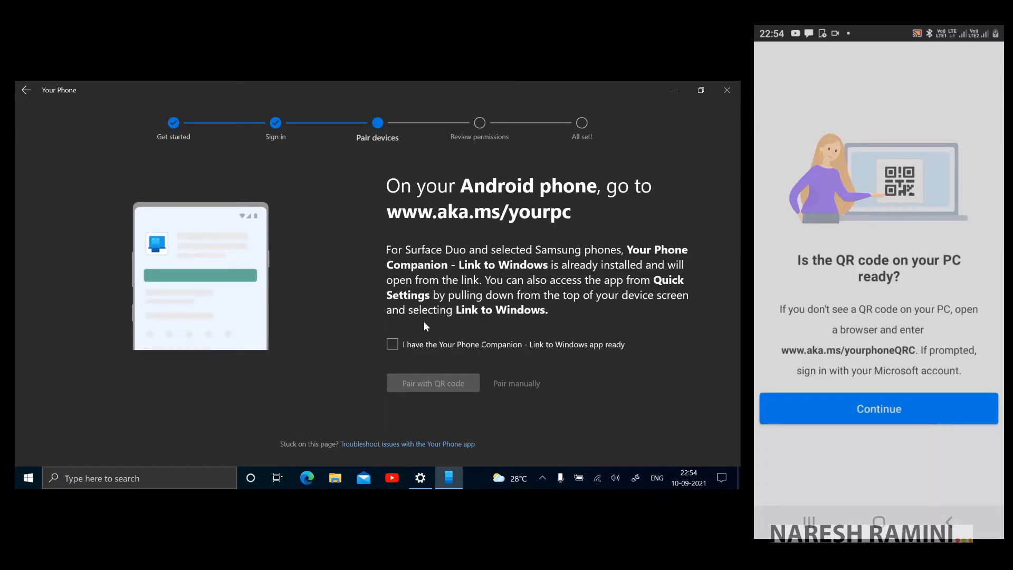
left_click(392, 344)
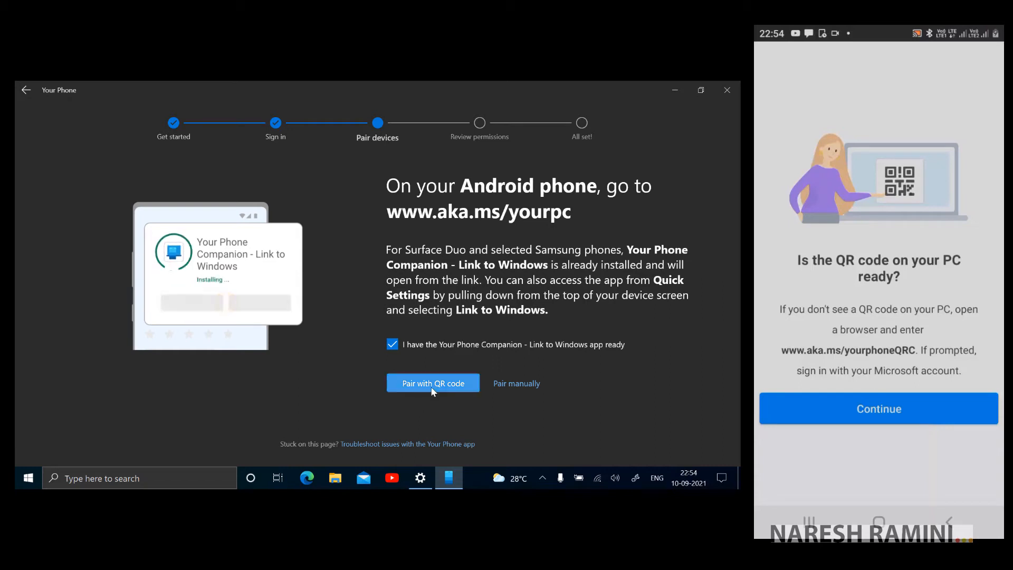
Pair phone and PC via QR code, allowing the companion camera access.
left_click(432, 384)
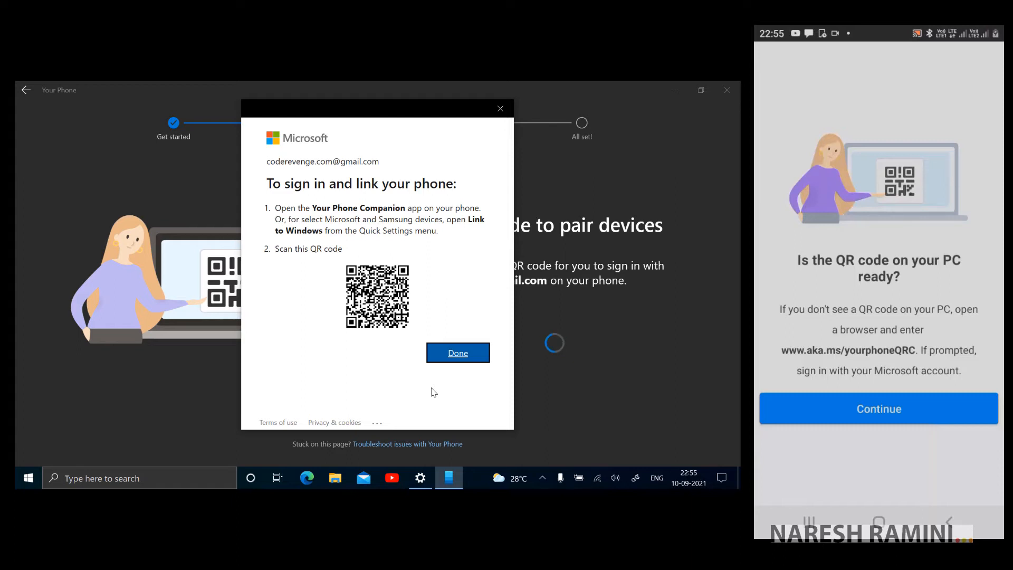
left_click(879, 409)
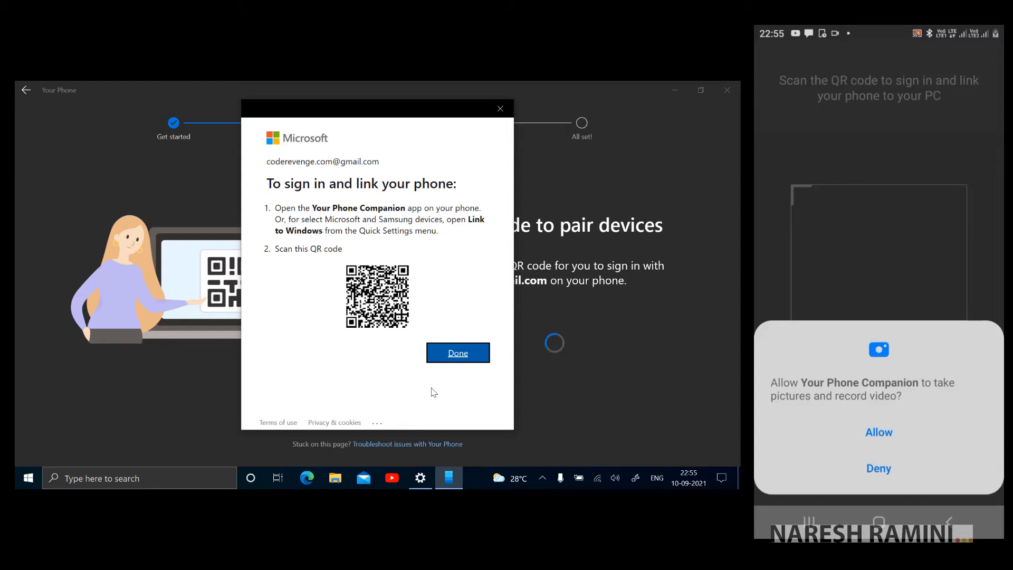
left_click(878, 432)
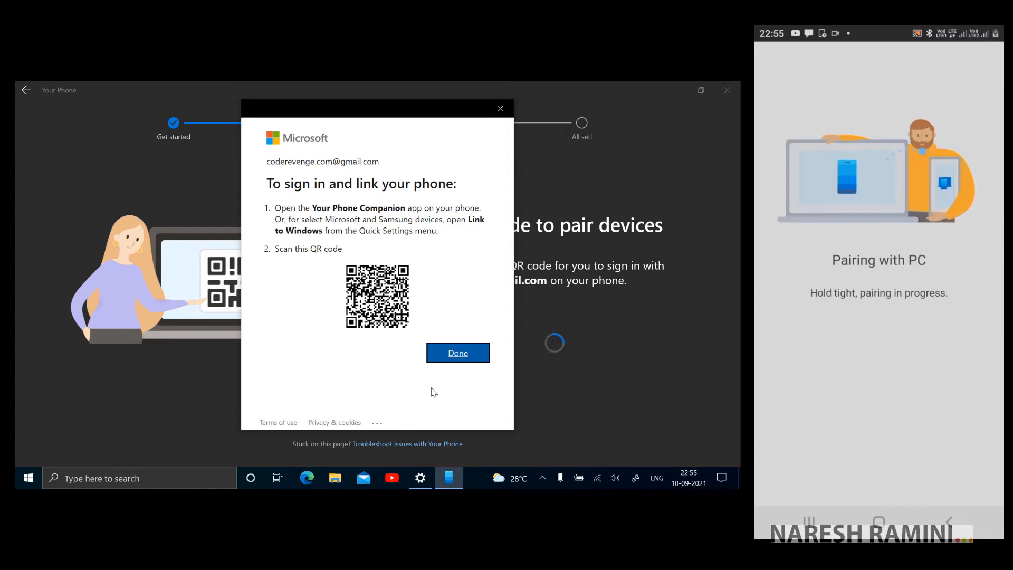
left_click(458, 353)
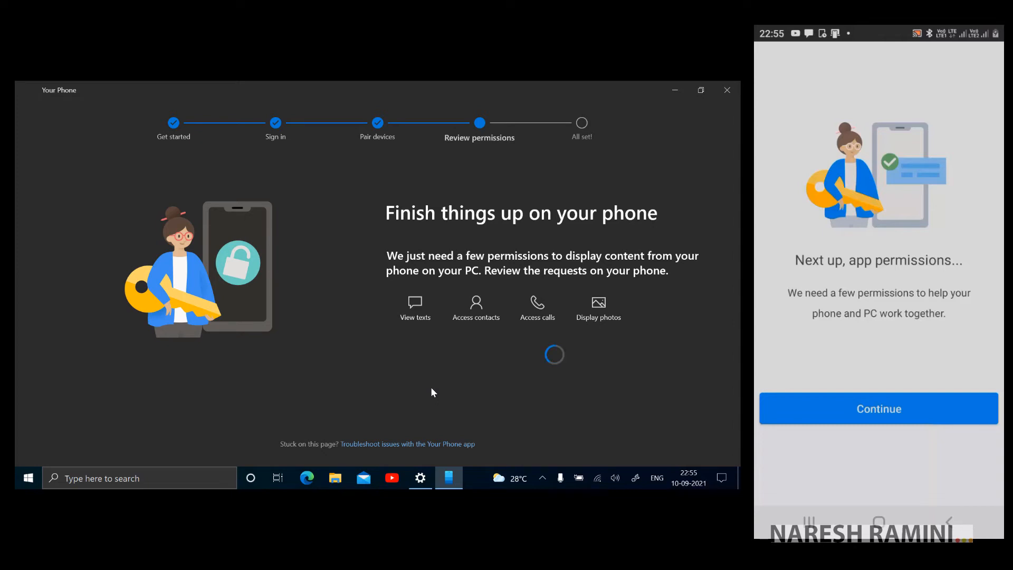
Grant the companion app SMS and background-sync permissions and finish phone setup.
left_click(878, 409)
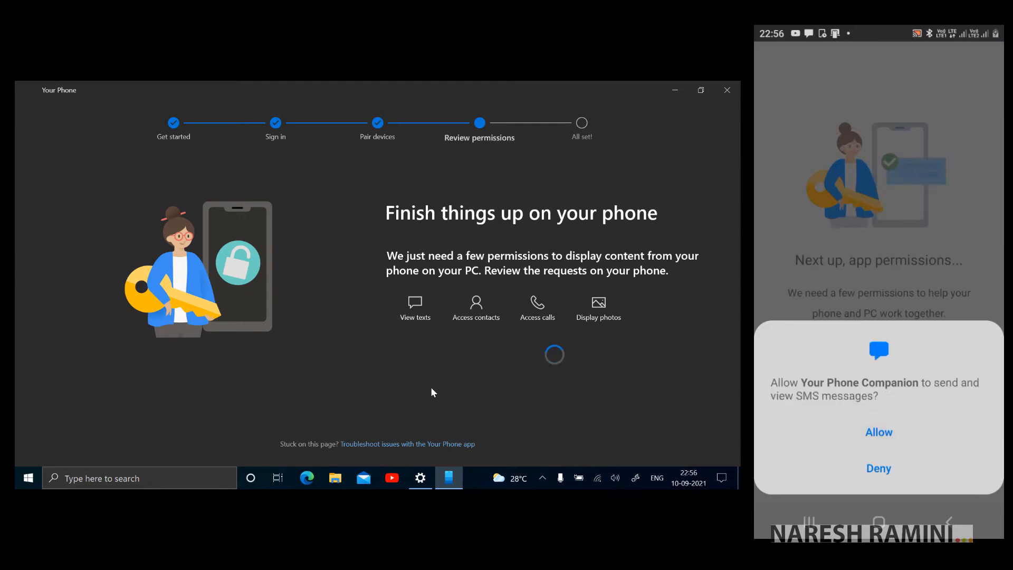
left_click(878, 431)
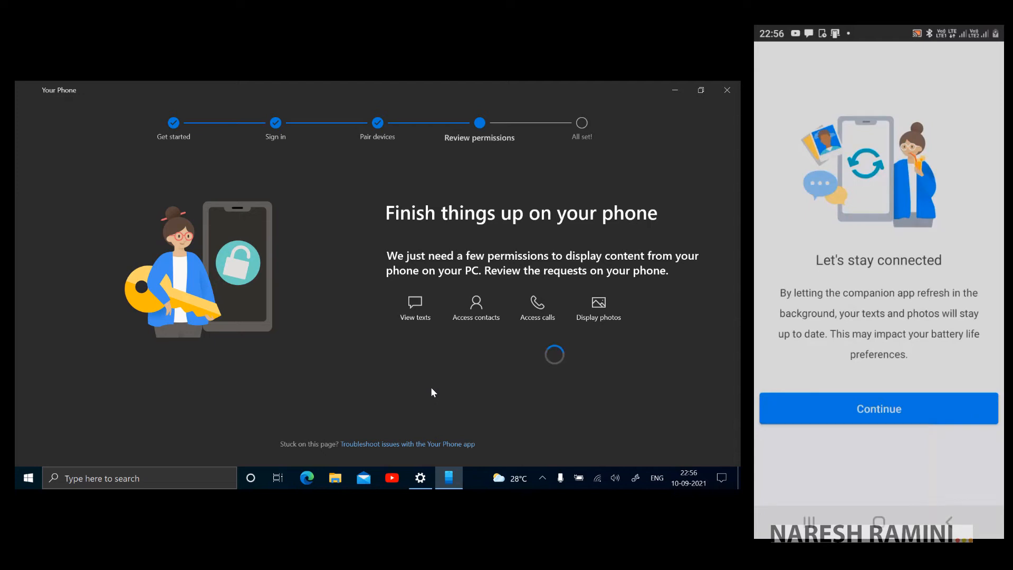
left_click(877, 409)
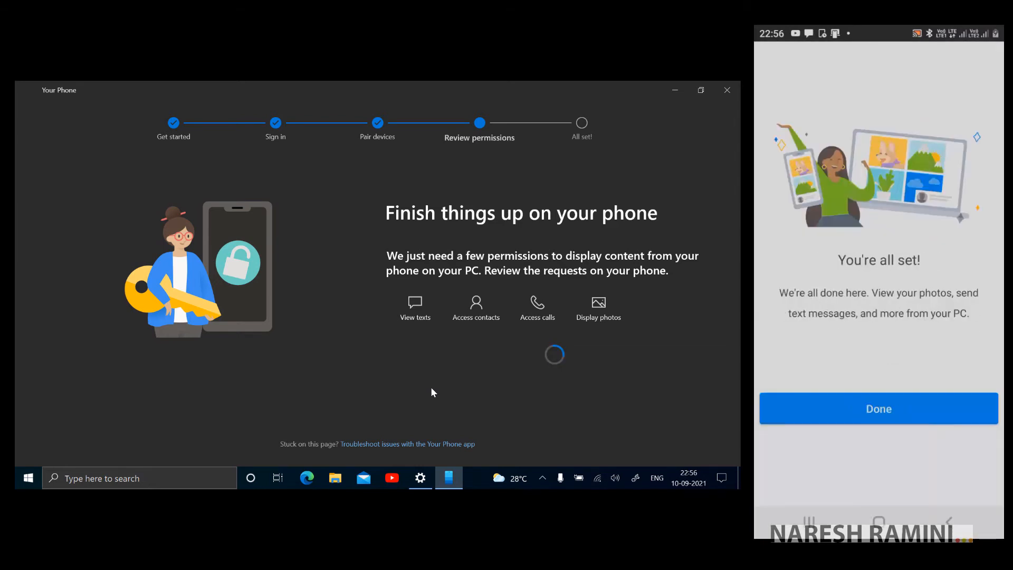
left_click(878, 409)
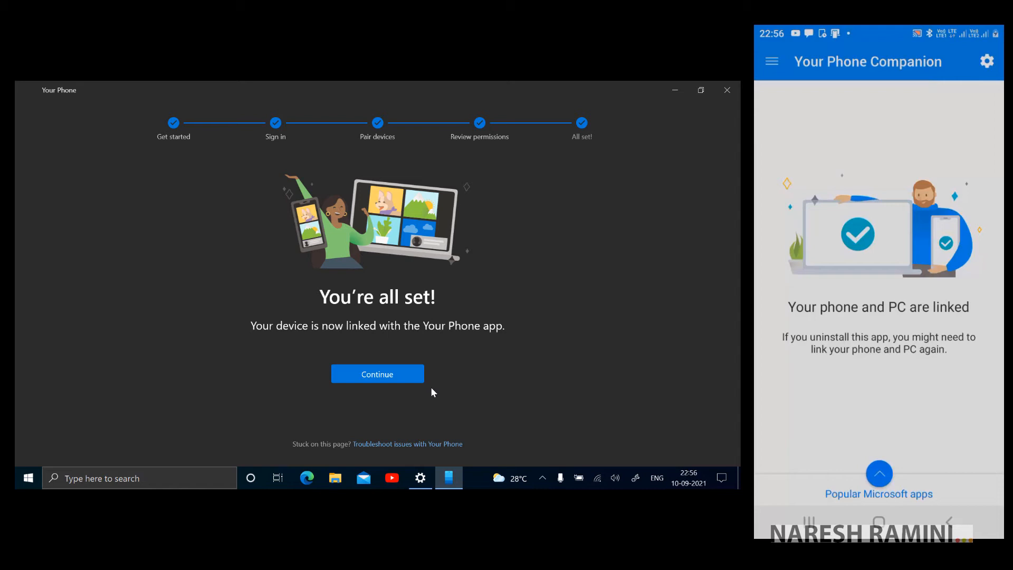
Continue past the all-set screen, answer the pin-to-taskbar prompt, and skip the task tour.
left_click(377, 373)
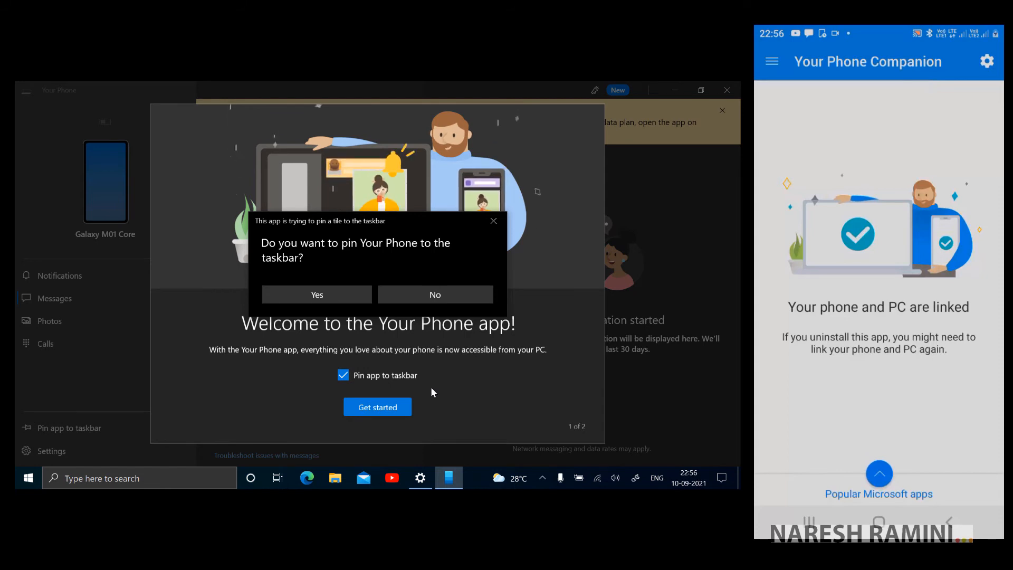
left_click(377, 407)
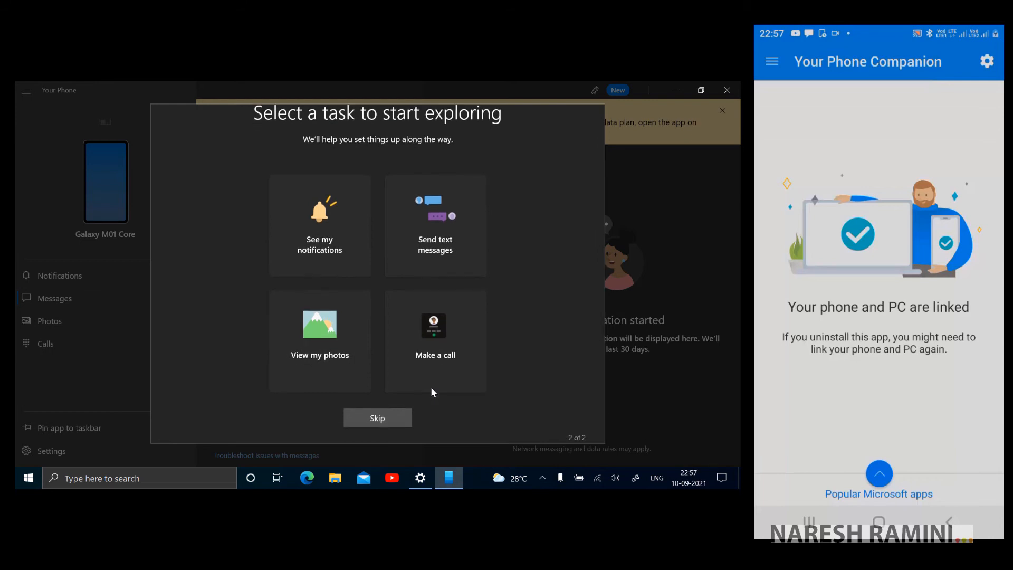
left_click(378, 417)
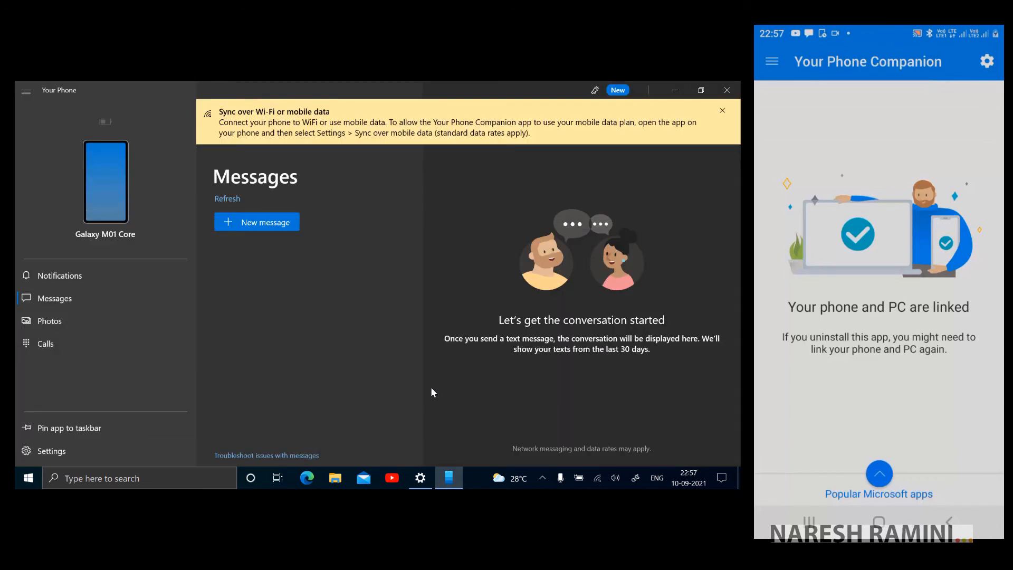
Open the Calls section and dismiss the mobile-data syncing banner.
left_click(46, 343)
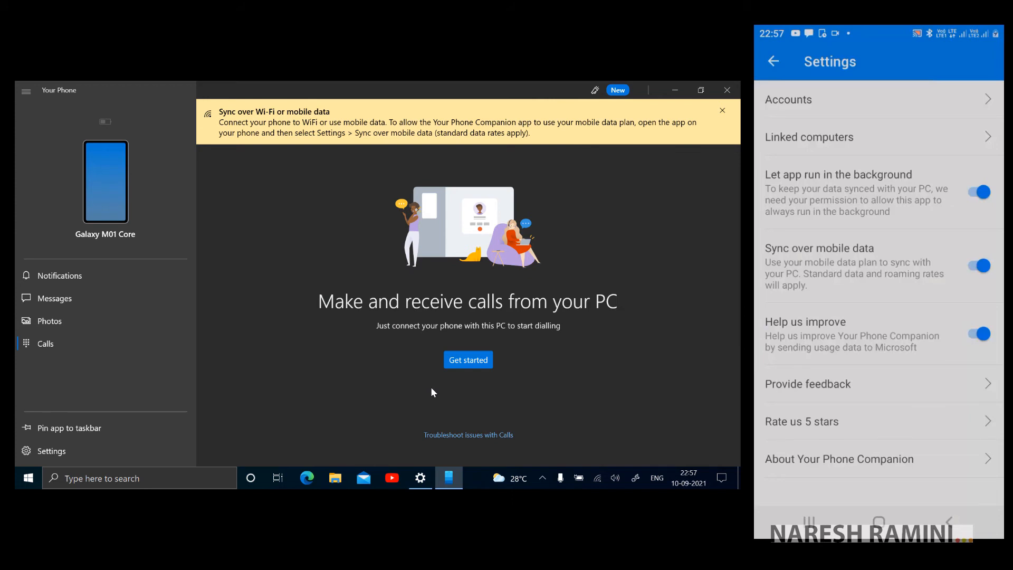
mouse_move(720, 210)
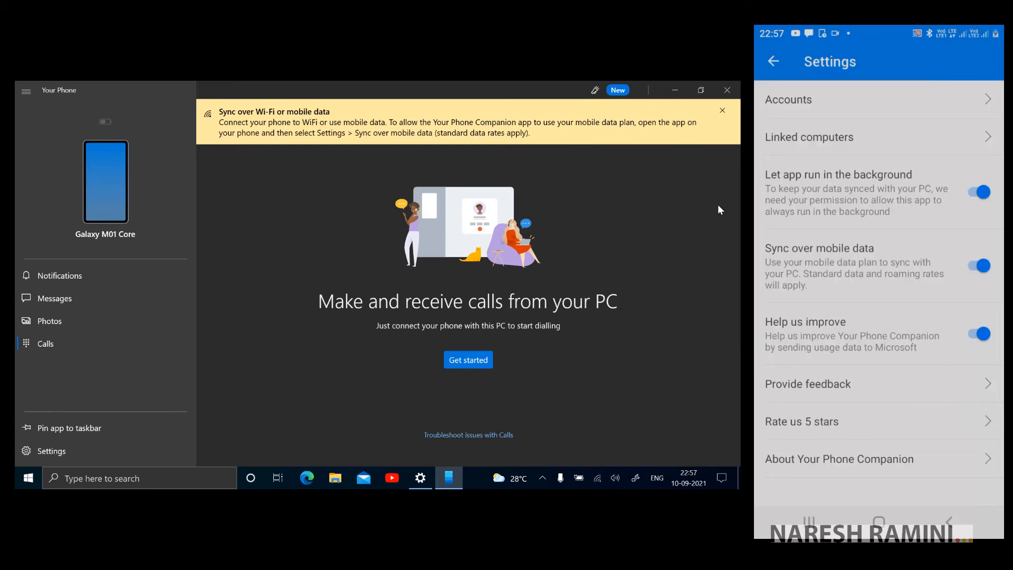
mouse_move(723, 115)
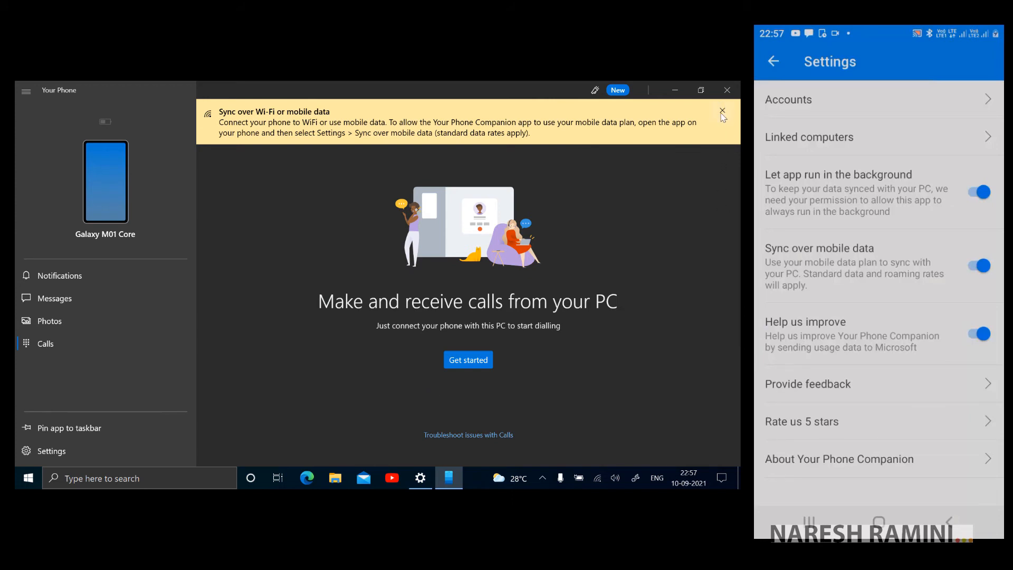
left_click(722, 113)
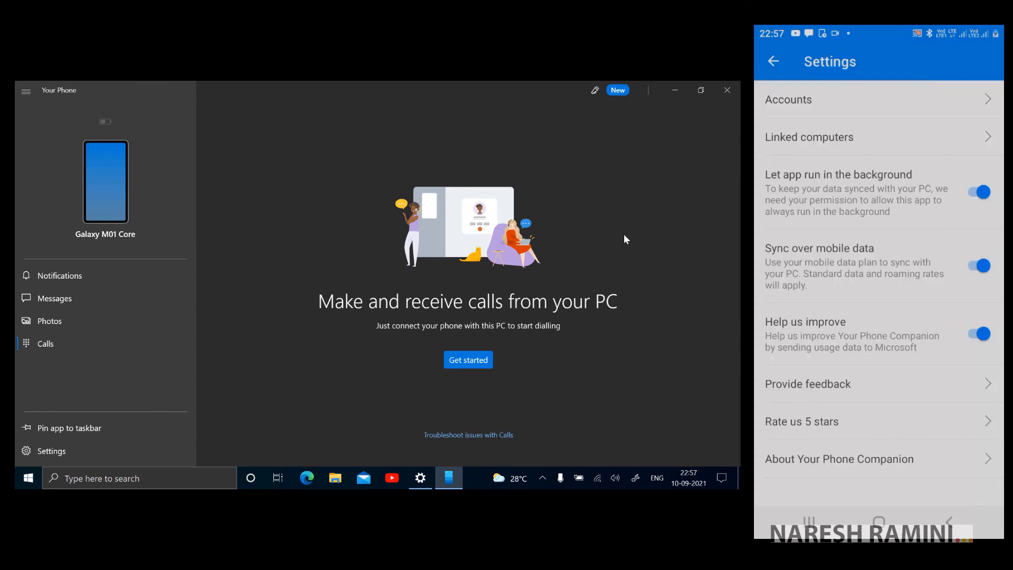
mouse_move(501, 386)
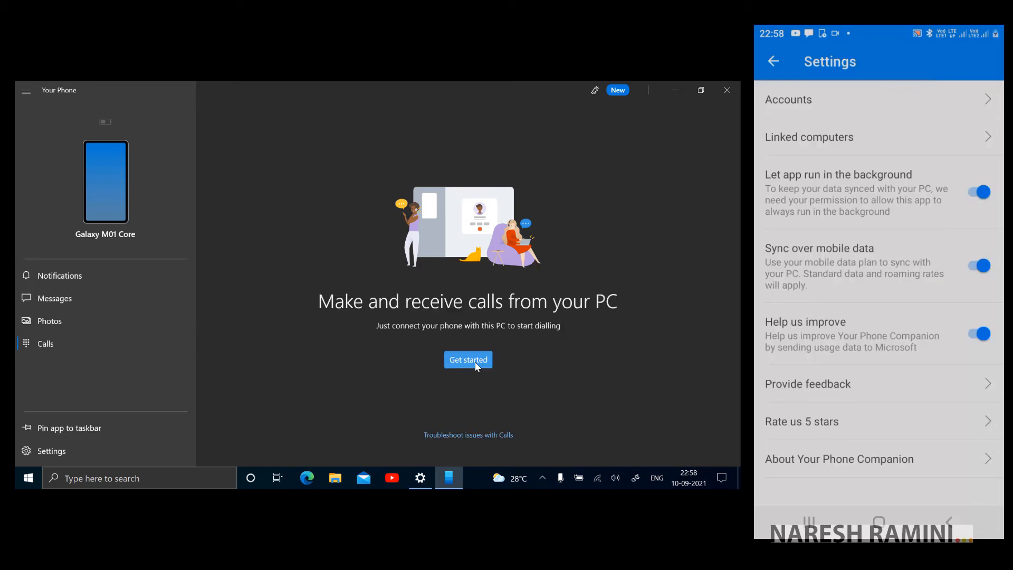
Set up calling by Bluetooth-pairing the Galaxy M01 Core, confirming the matching PIN.
left_click(468, 359)
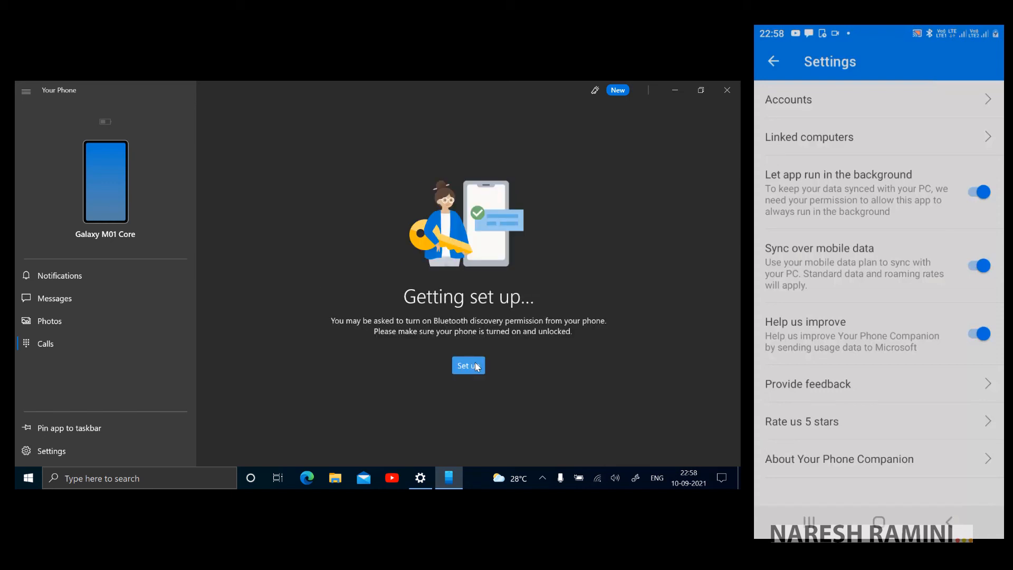
left_click(467, 366)
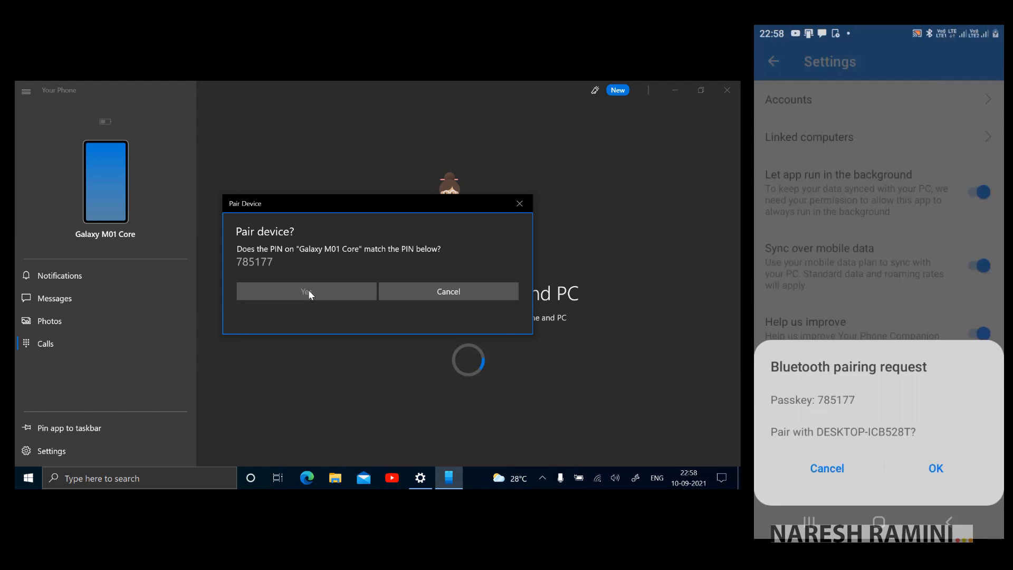
left_click(306, 291)
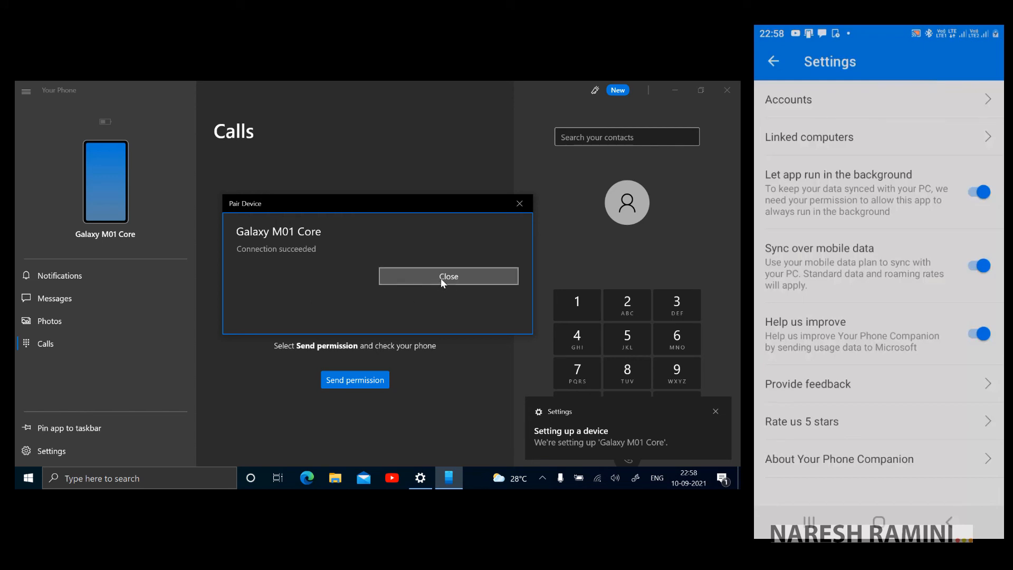
left_click(449, 276)
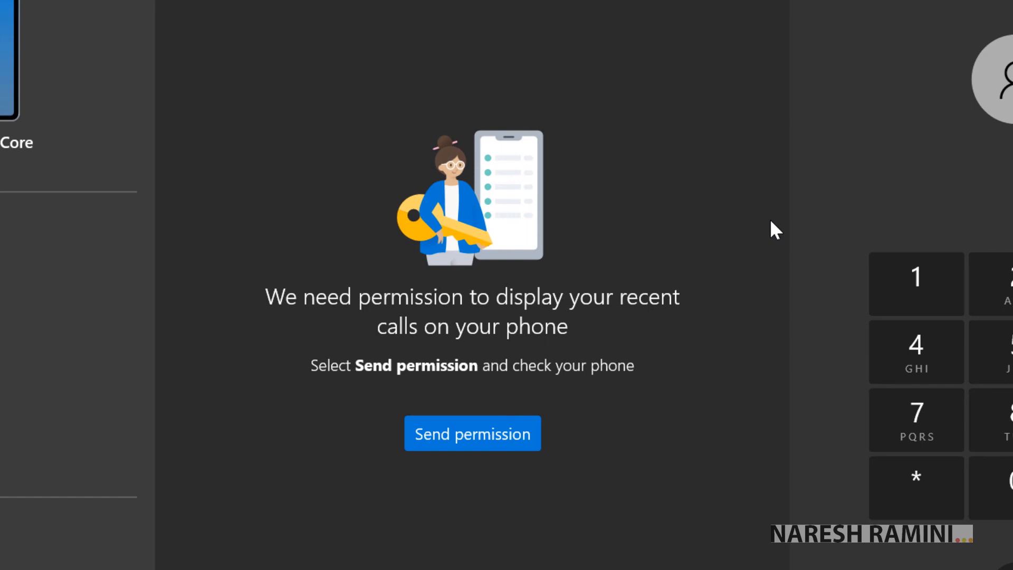
mouse_move(311, 318)
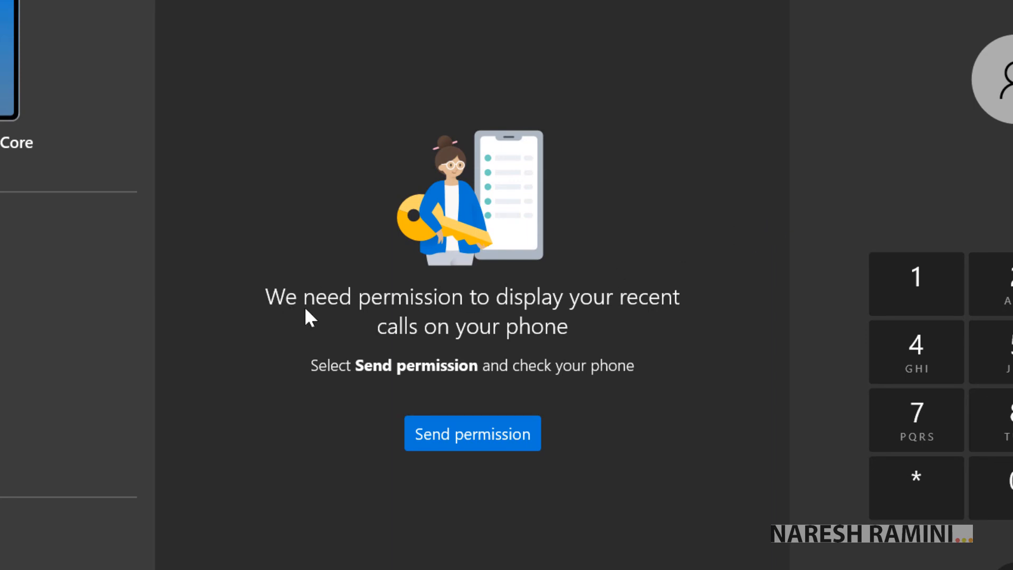
mouse_move(490, 319)
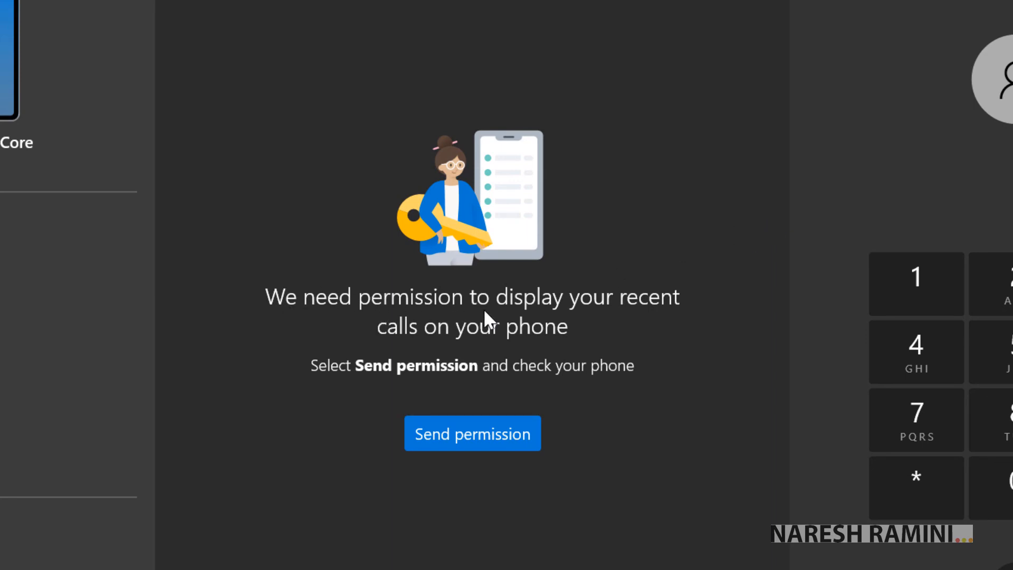
mouse_move(553, 347)
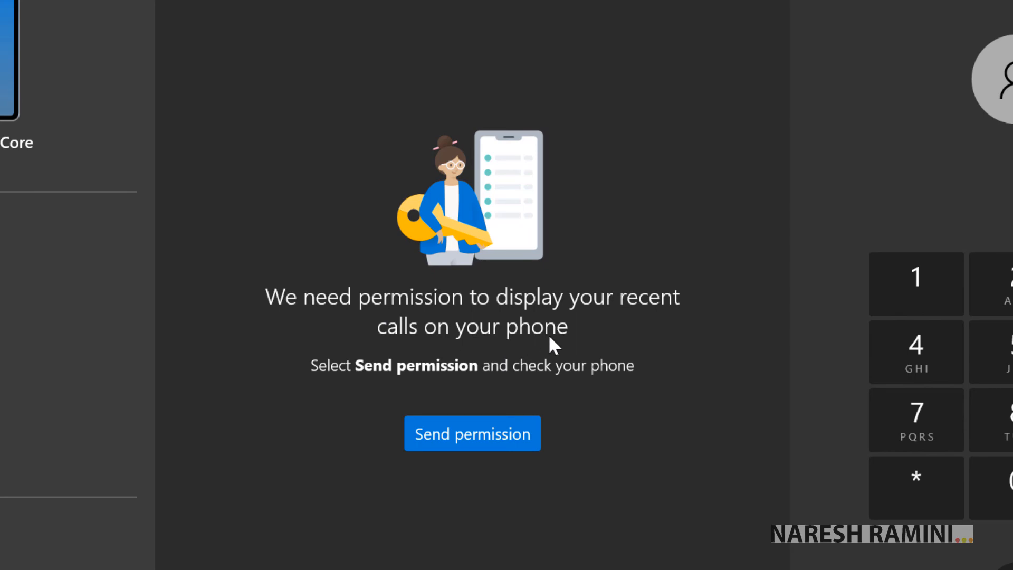
mouse_move(540, 405)
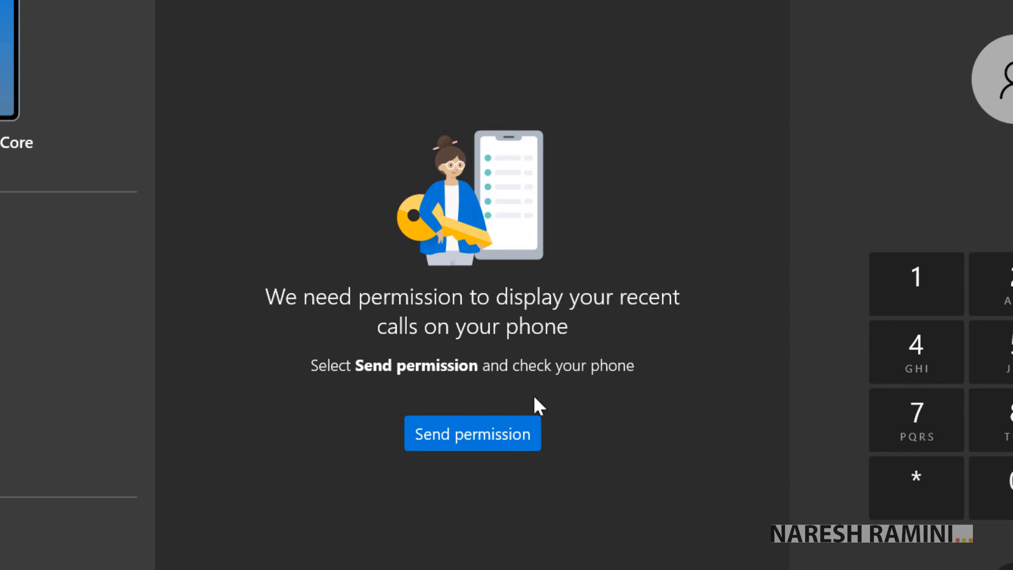
Grant Your Phone permission to show the Galaxy phone's recent calls.
left_click(473, 432)
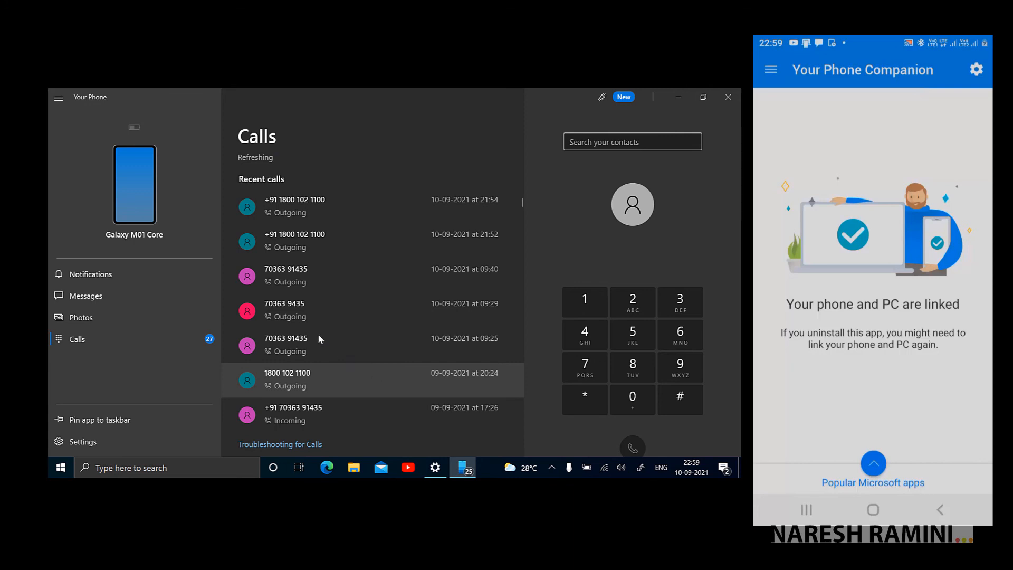
Refresh Messages to sync the phone's texts, then return to the named call history.
left_click(85, 296)
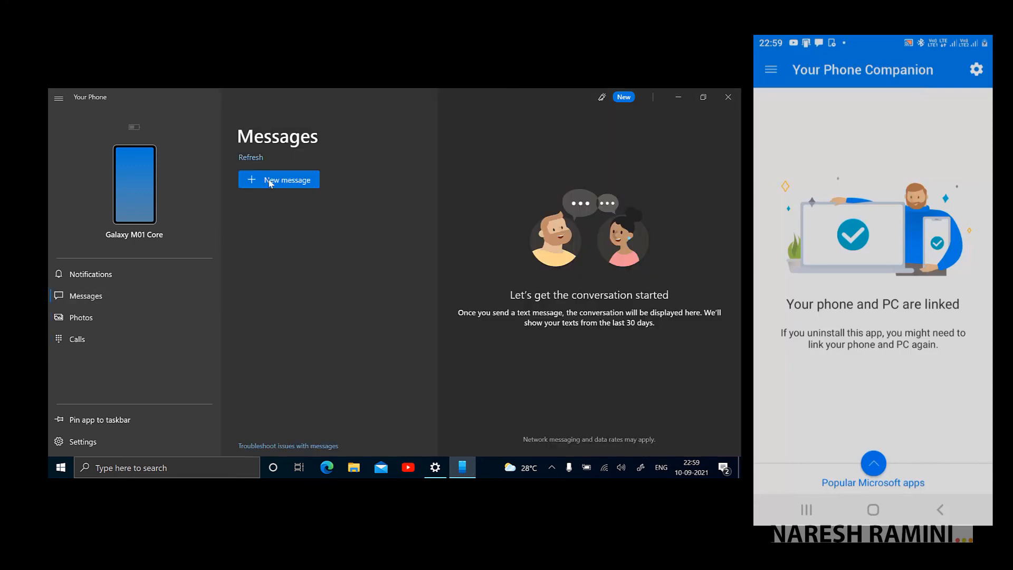
left_click(251, 158)
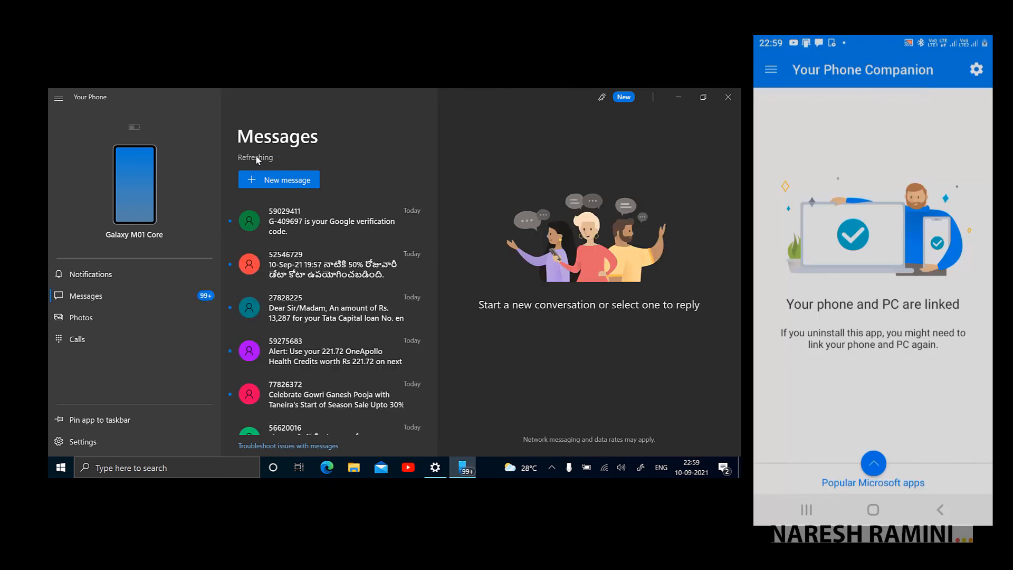
mouse_move(167, 339)
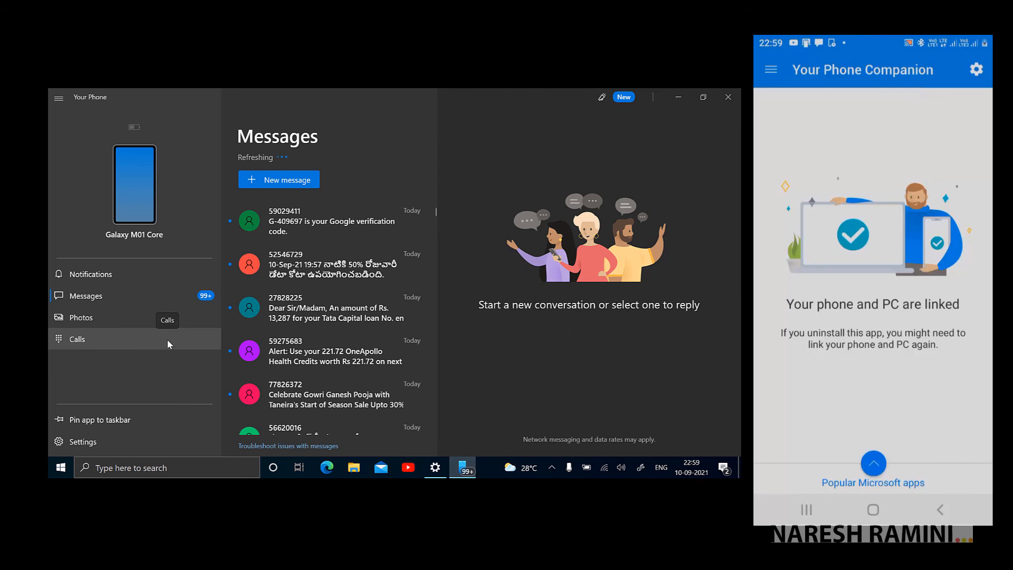
left_click(77, 338)
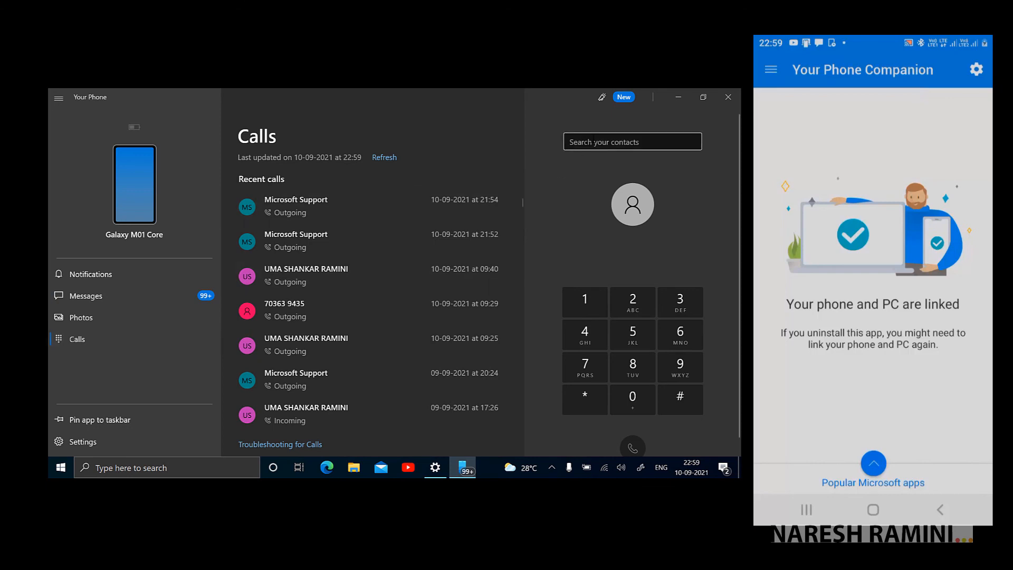
Search contacts for 'hp' and select Hp Technical Support.
left_click(632, 141)
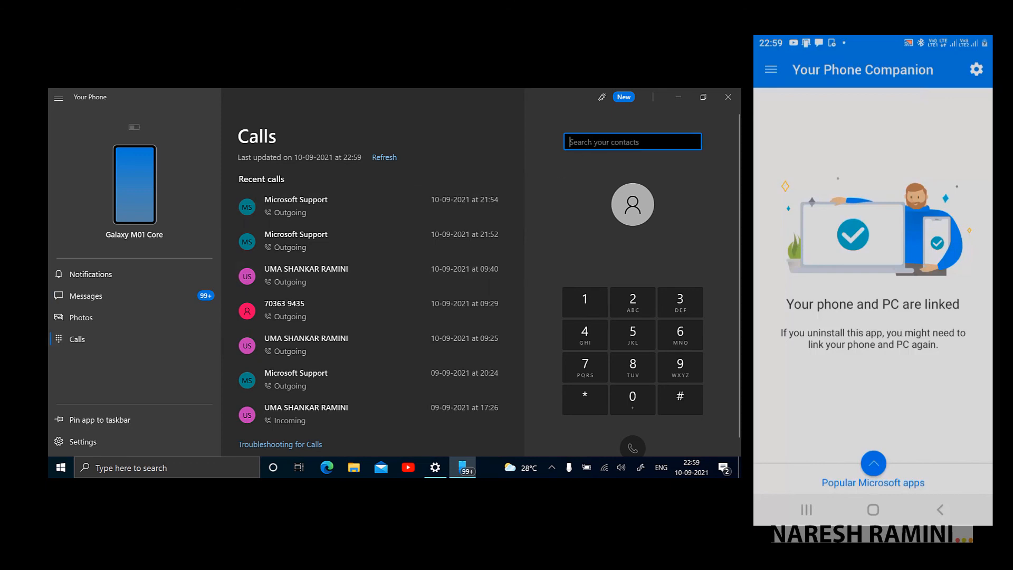
type("hp")
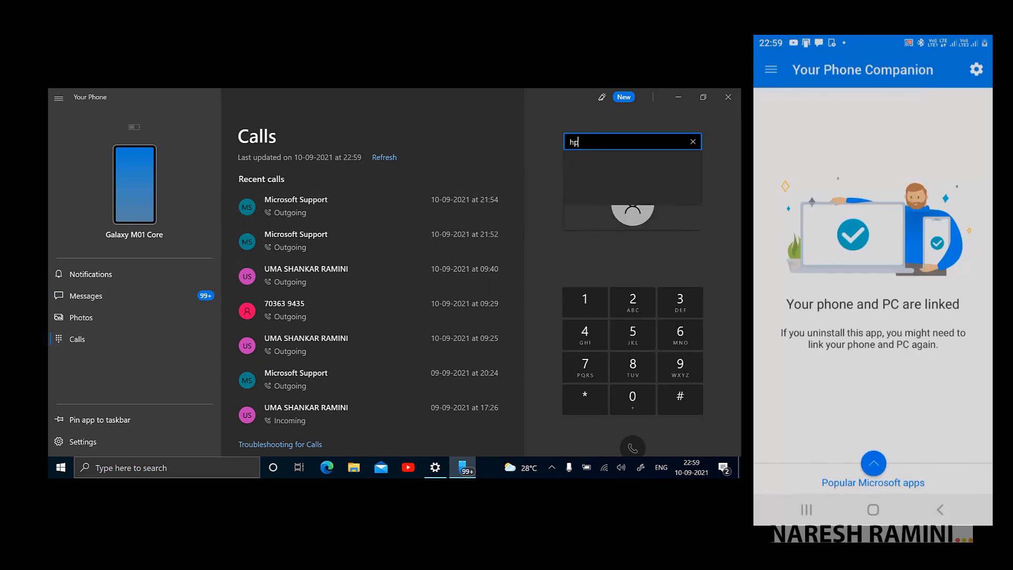
type("hp")
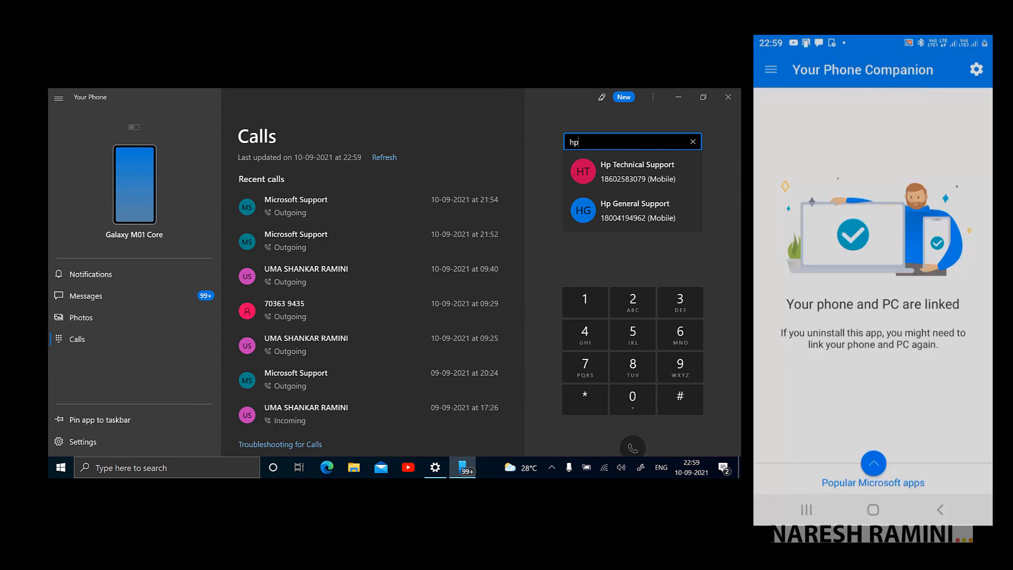
left_click(636, 171)
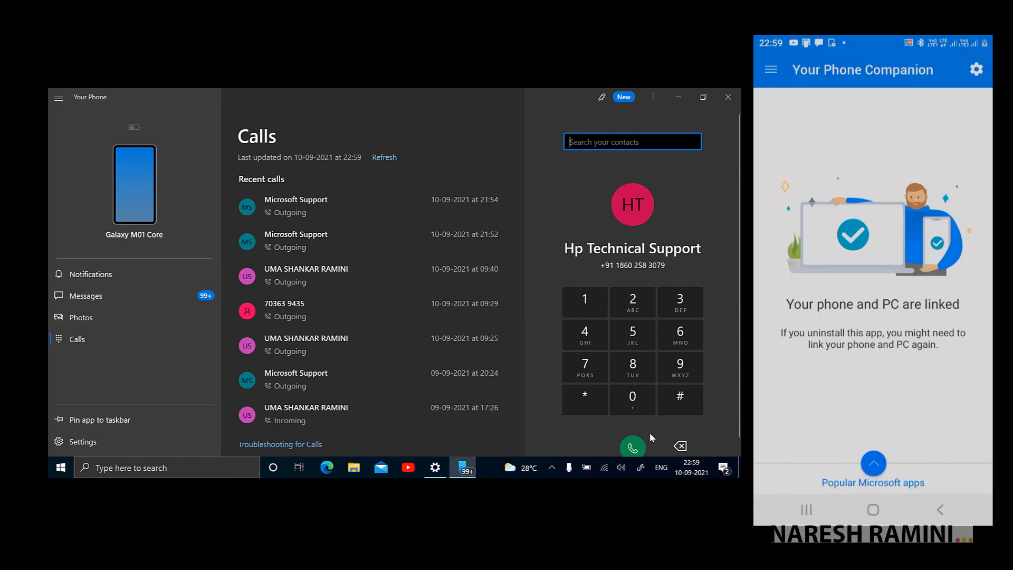
Call Hp Technical Support from the PC, then end the call.
left_click(632, 446)
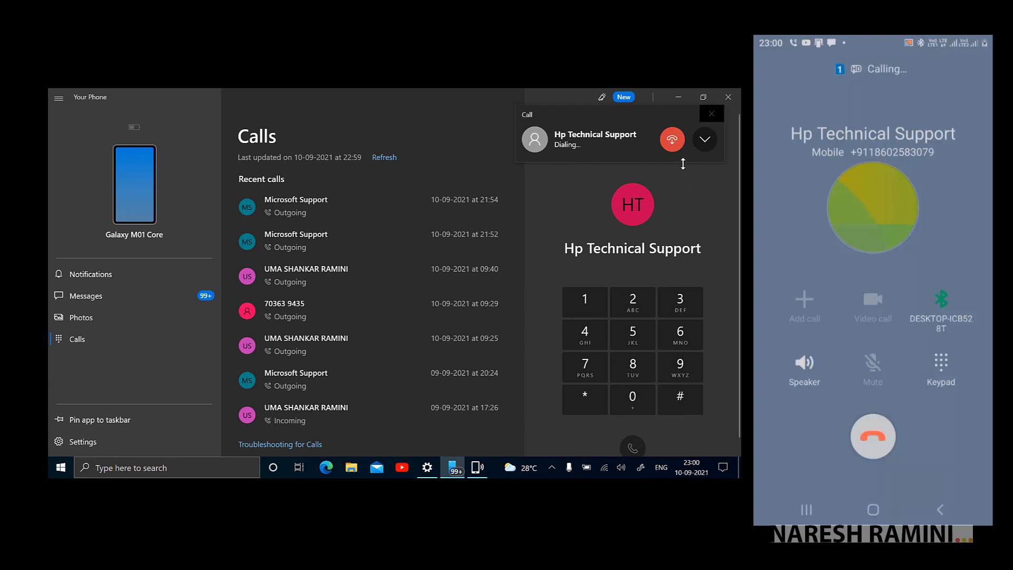
left_click(672, 140)
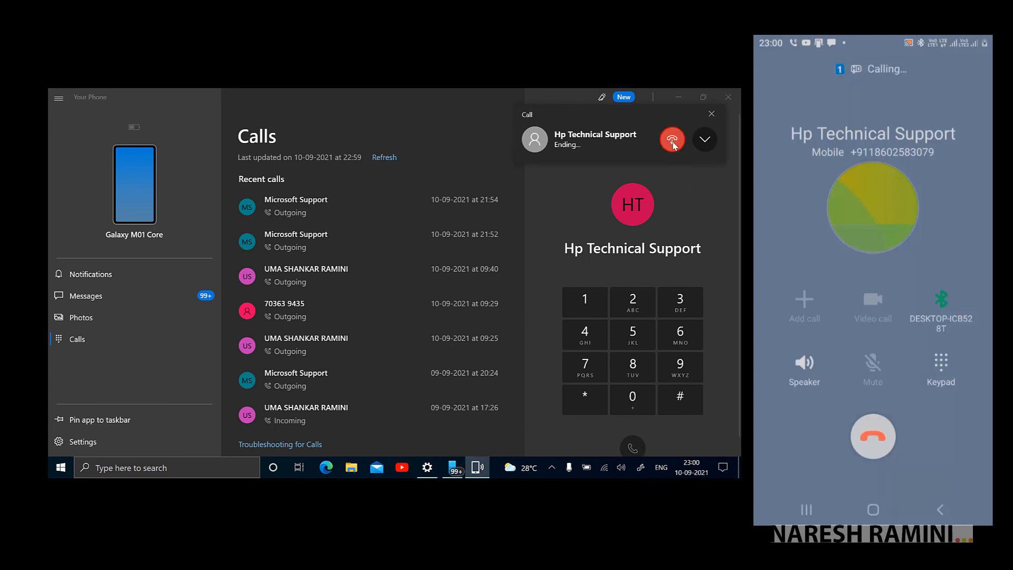
left_click(671, 139)
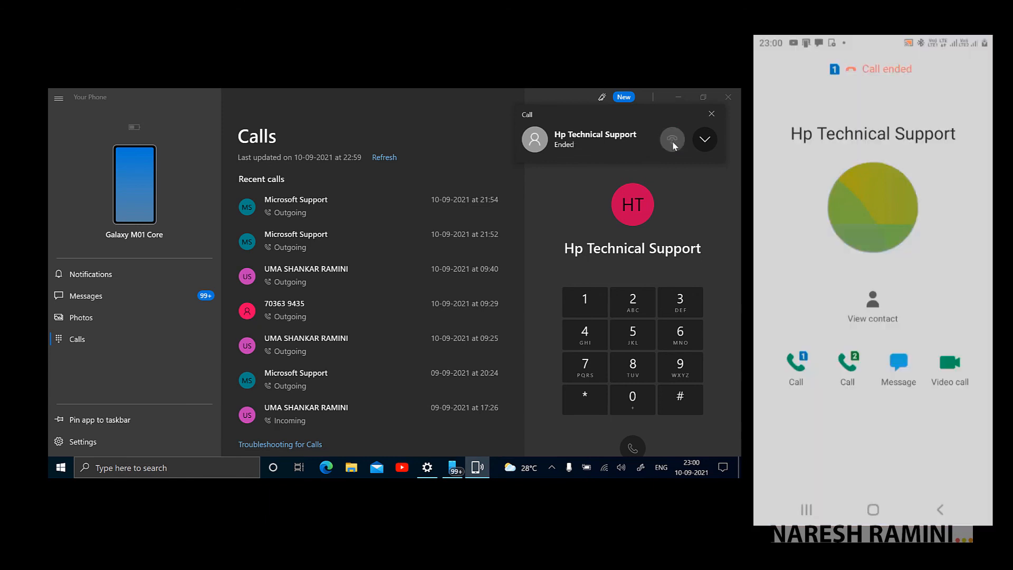